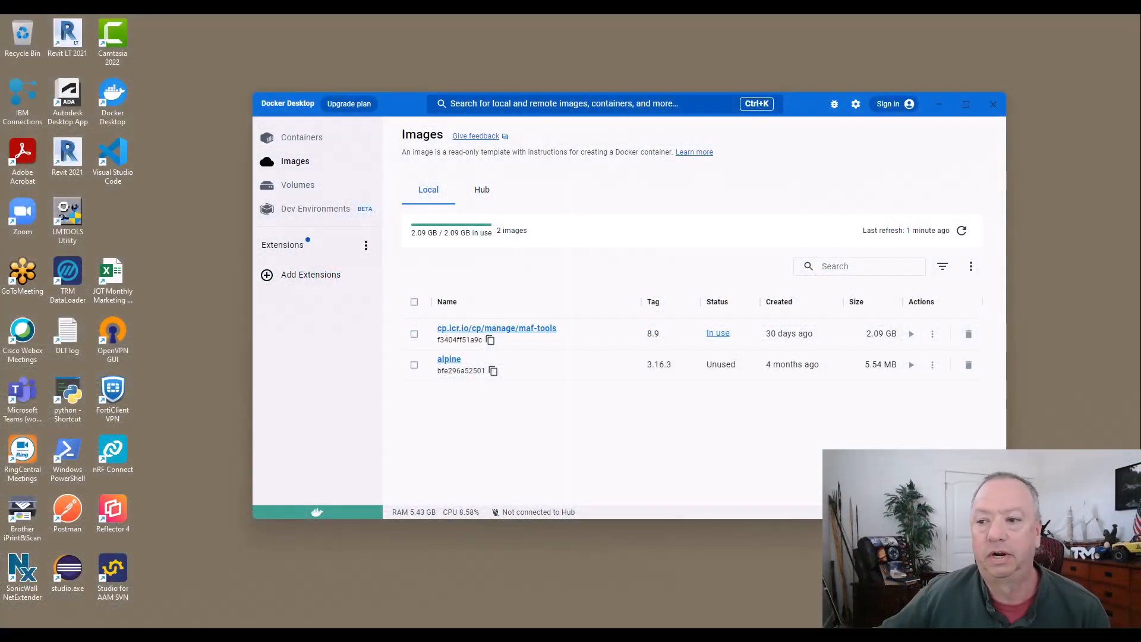
mouse_move(712, 205)
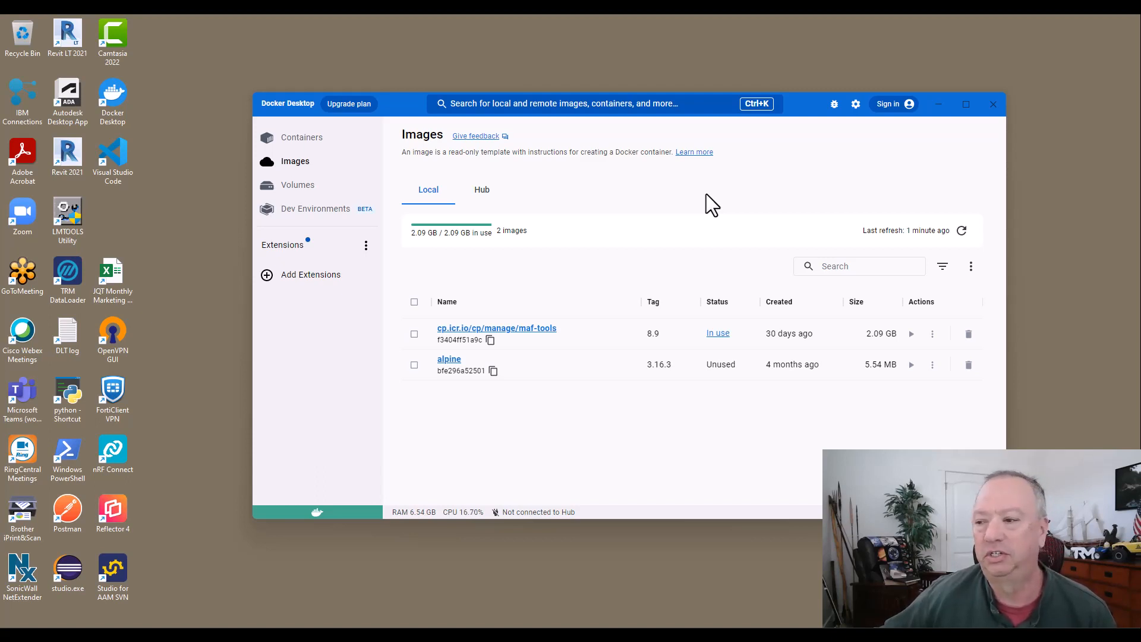
mouse_move(693, 209)
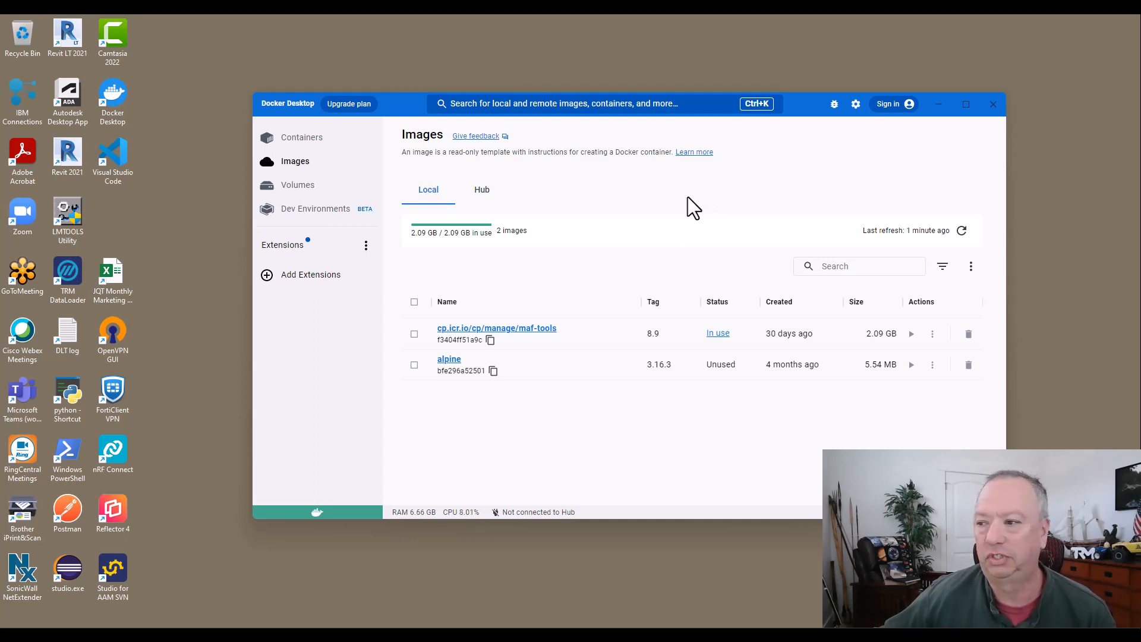
mouse_move(960, 150)
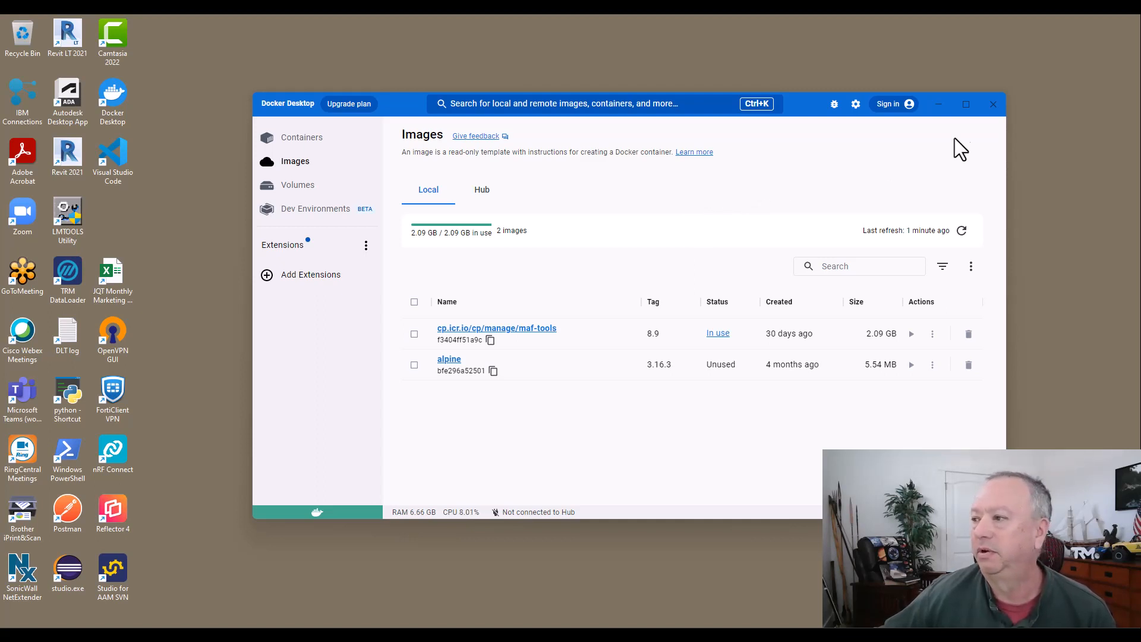
- Maximize the Docker Desktop window with the local images list still showing maf-tools
click(965, 105)
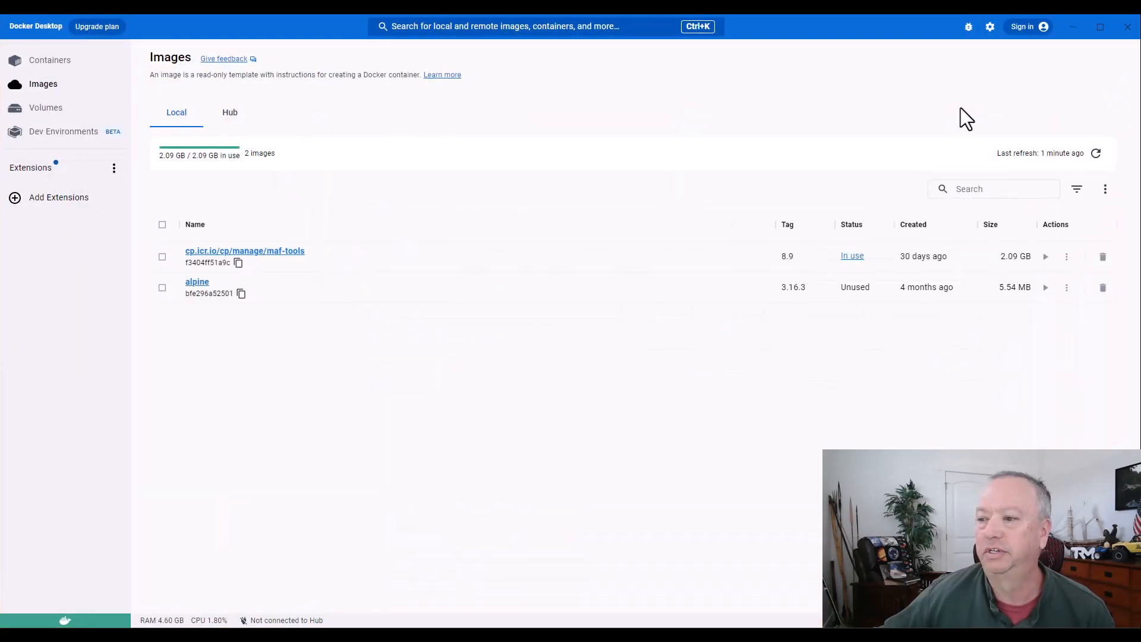
mouse_move(364, 218)
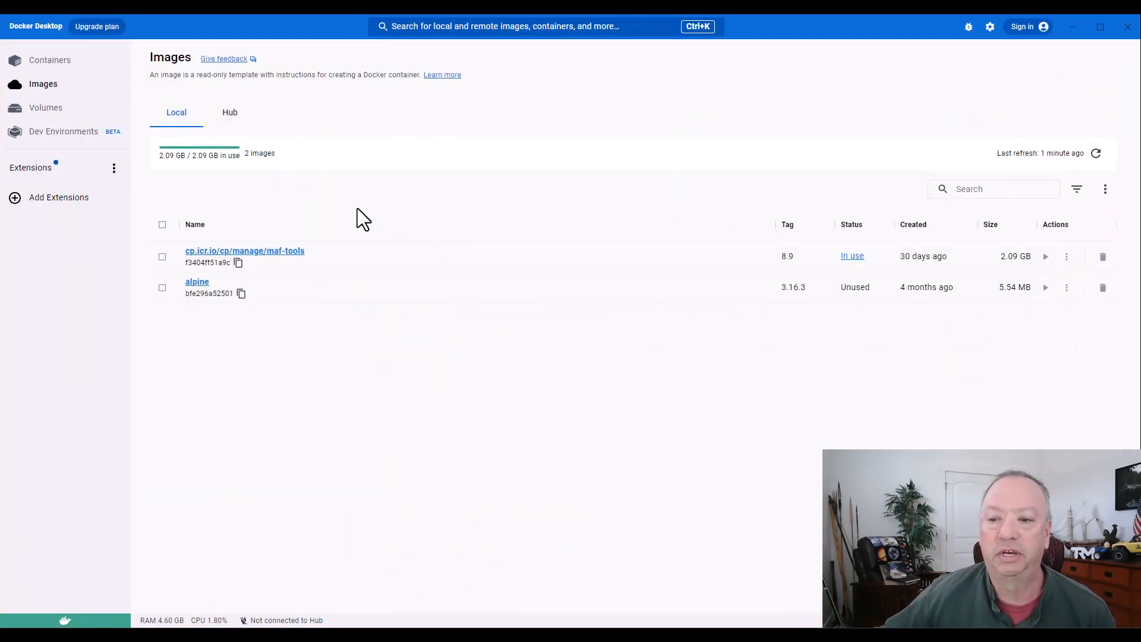
mouse_move(349, 255)
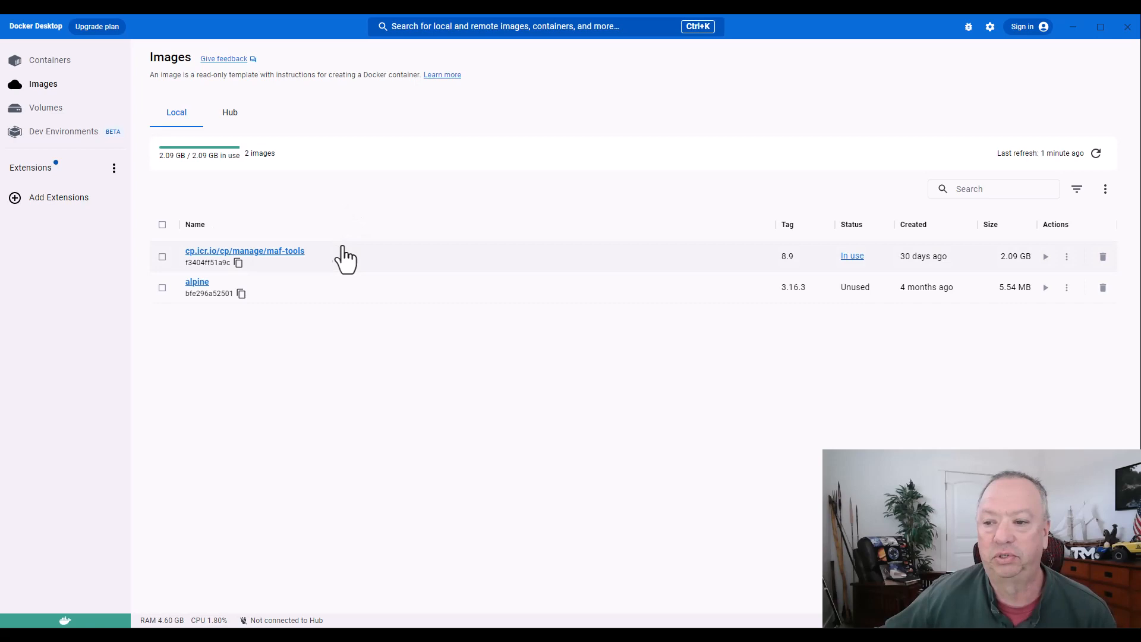
mouse_move(342, 264)
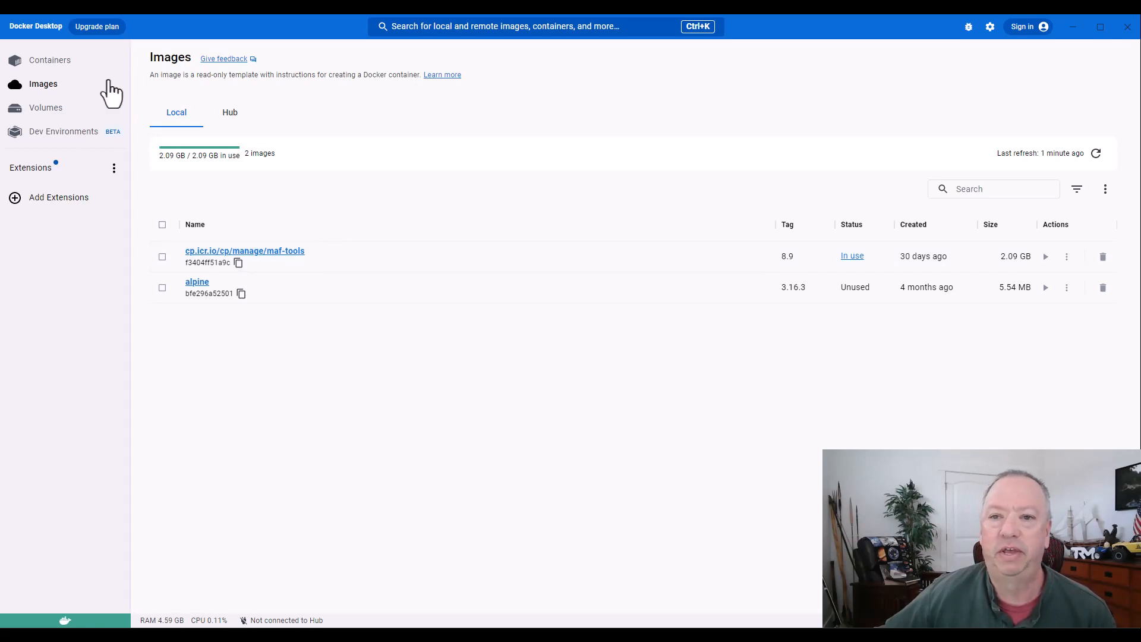
- Start the elastic_colden container from Containers and check its logs report the server on localhost:3001
click(50, 59)
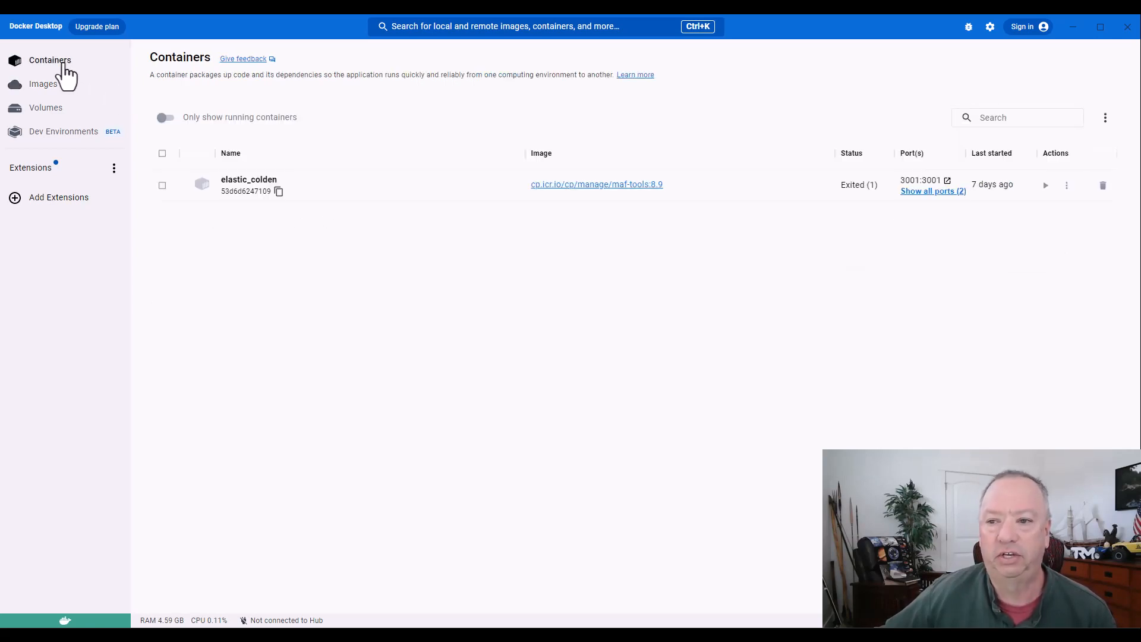
mouse_move(371, 188)
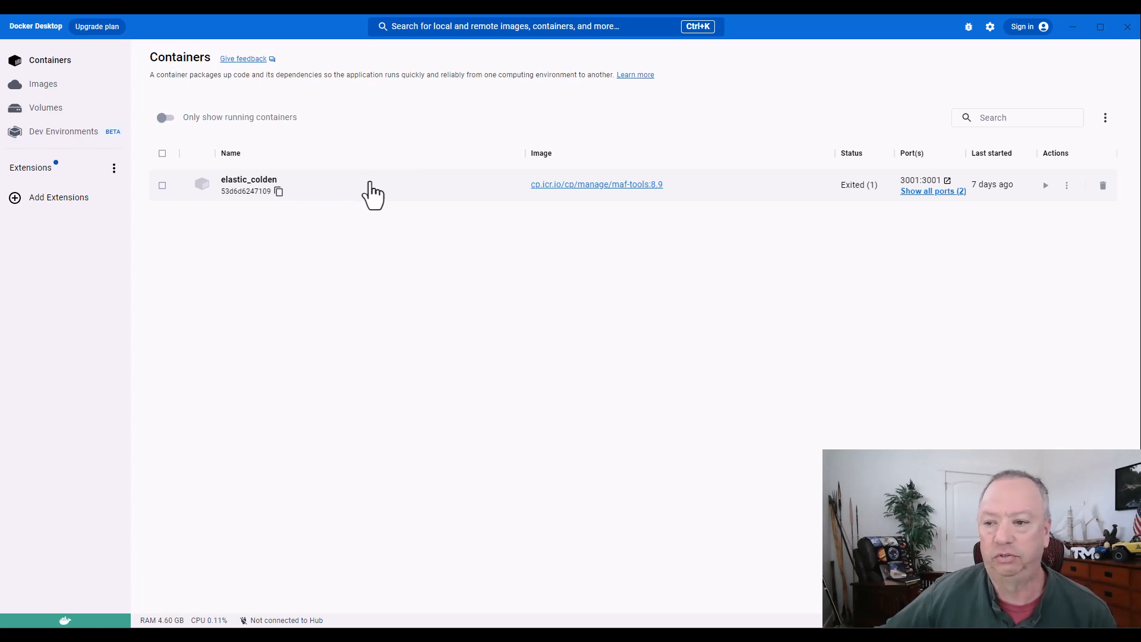
mouse_move(610, 199)
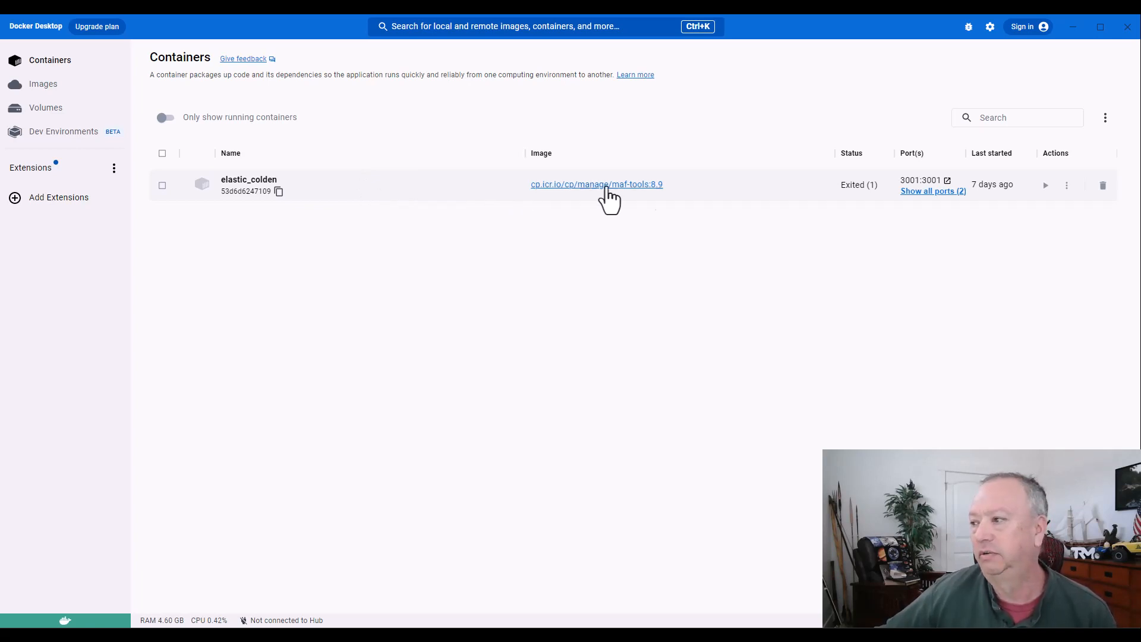
mouse_move(1044, 186)
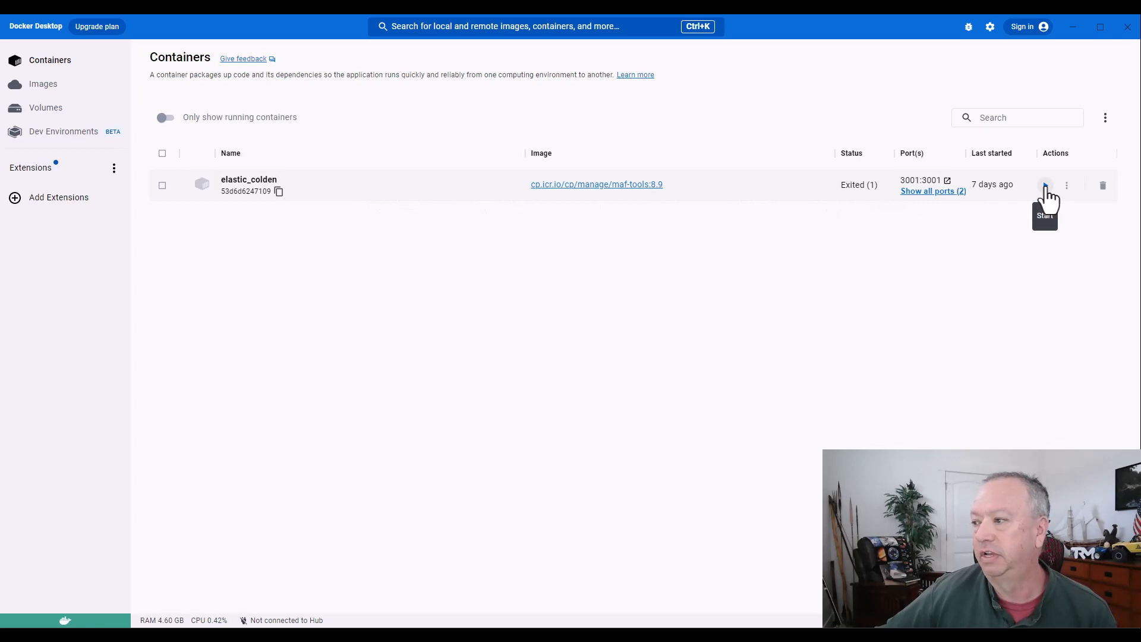
click(1043, 184)
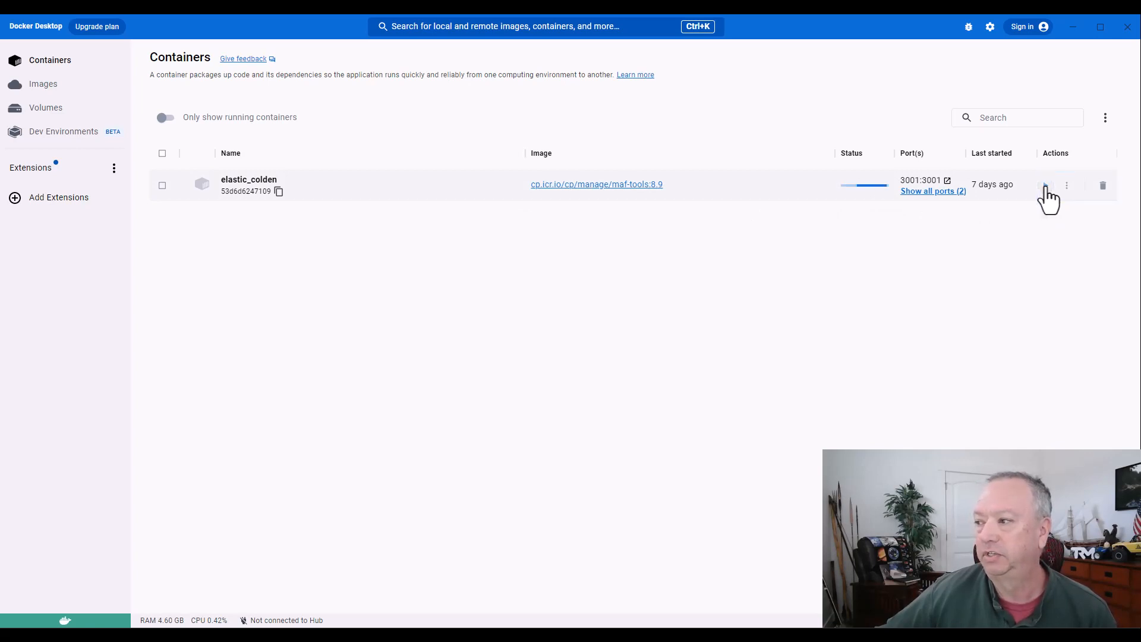
click(1068, 185)
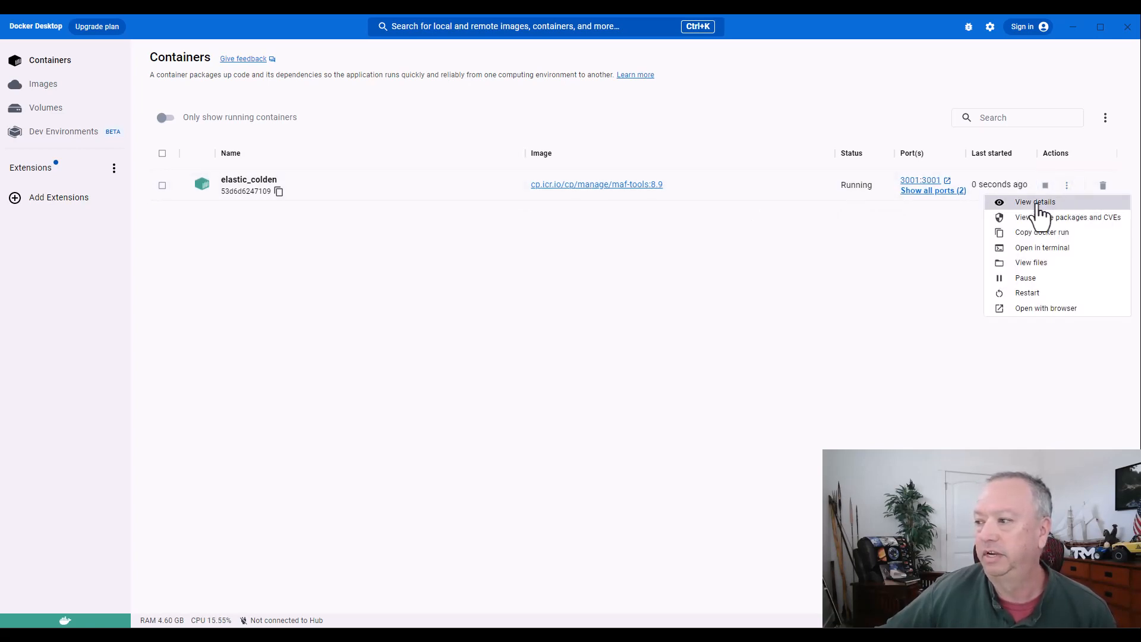
click(1034, 202)
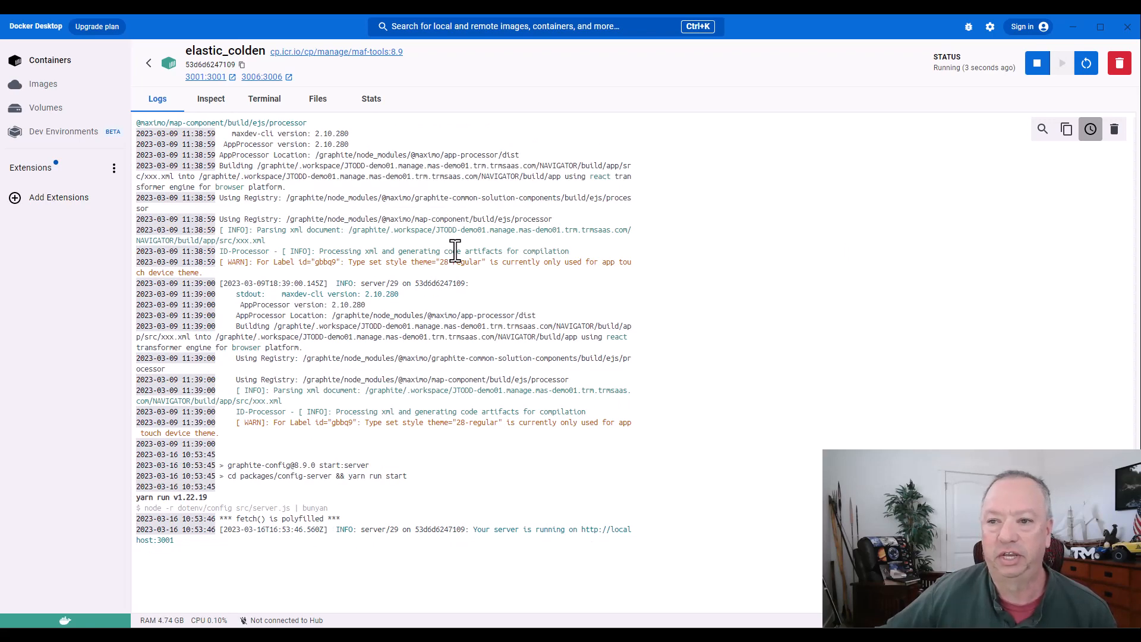
mouse_move(390, 229)
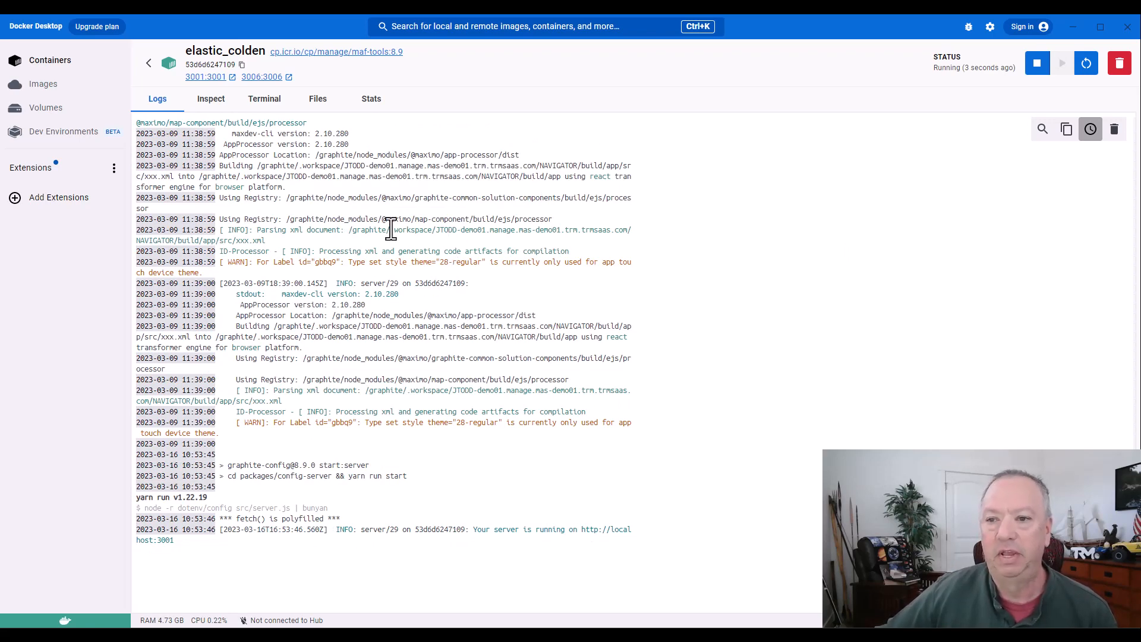
mouse_move(148, 63)
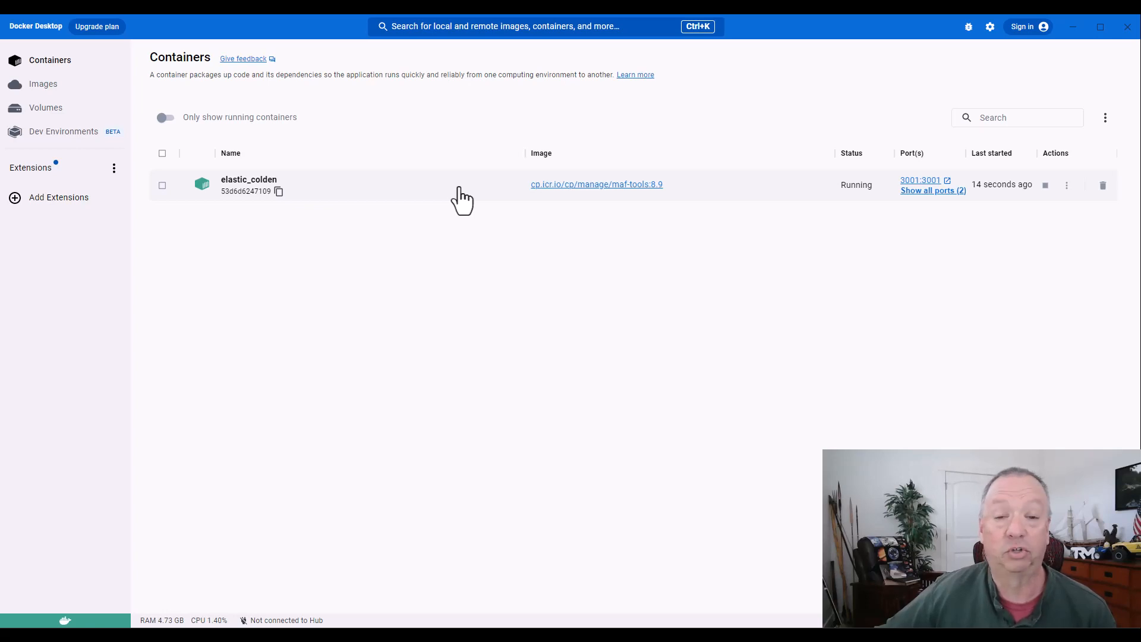
click(920, 180)
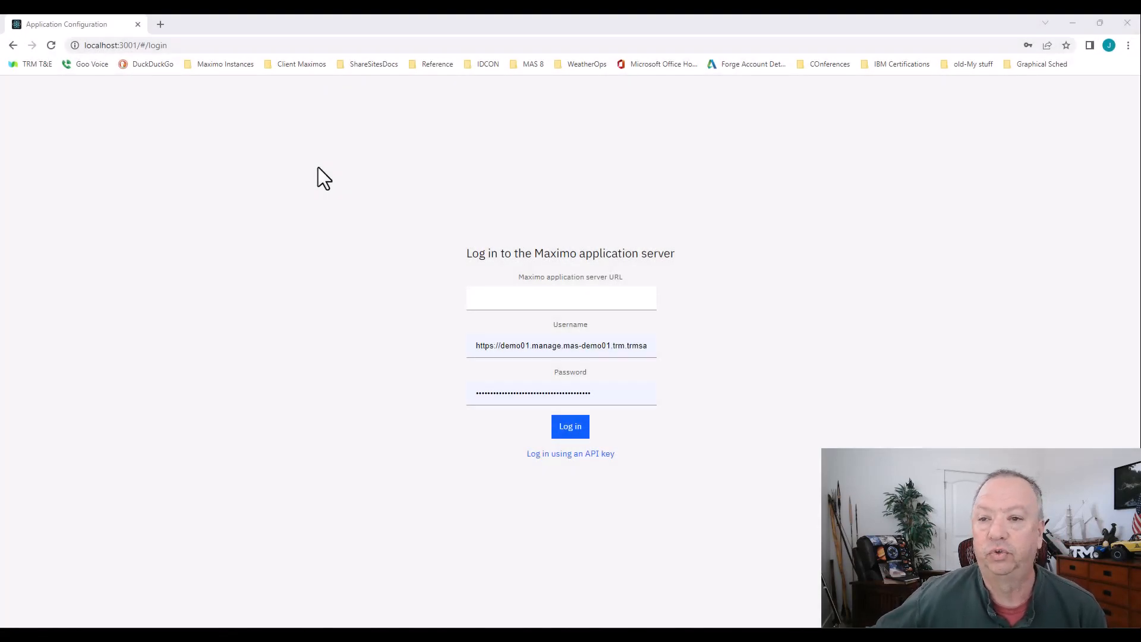
mouse_move(312, 170)
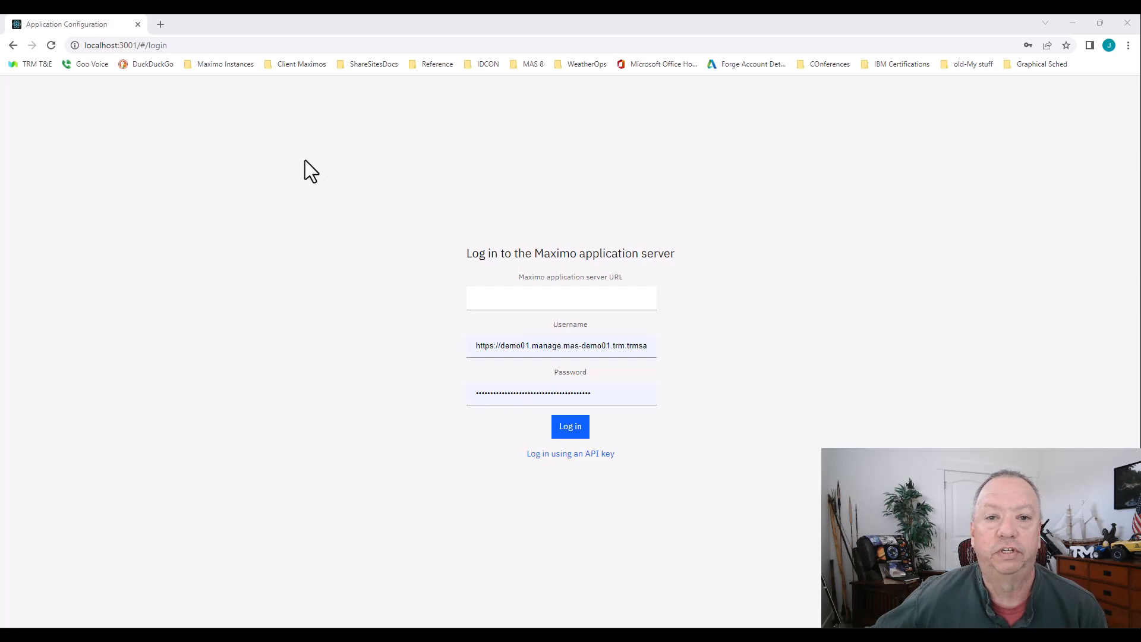
mouse_move(307, 164)
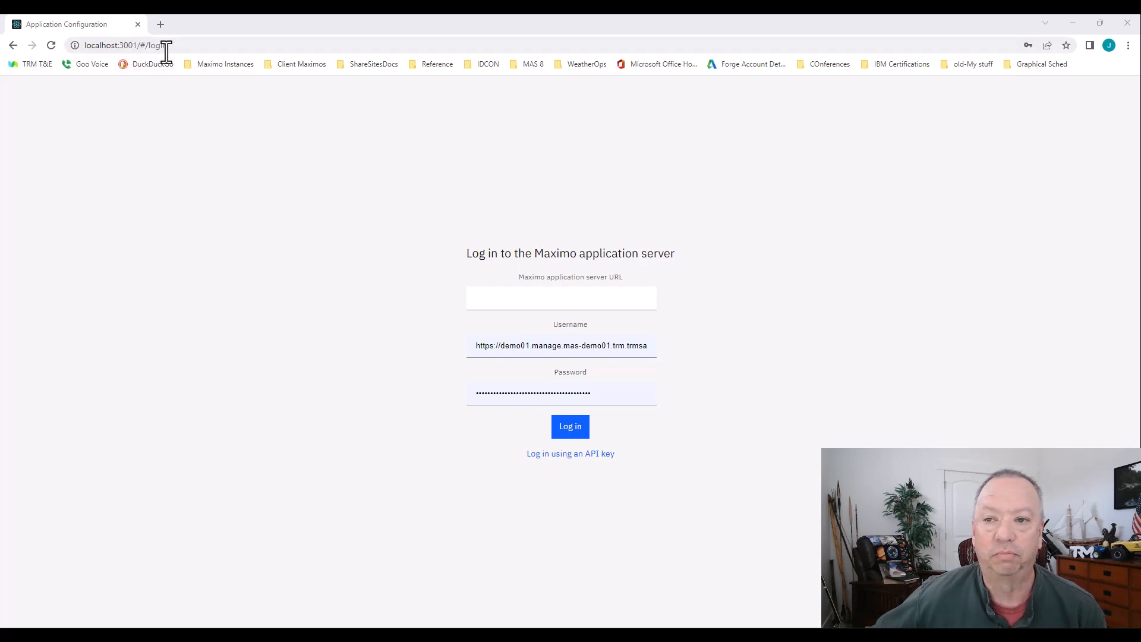
mouse_move(183, 45)
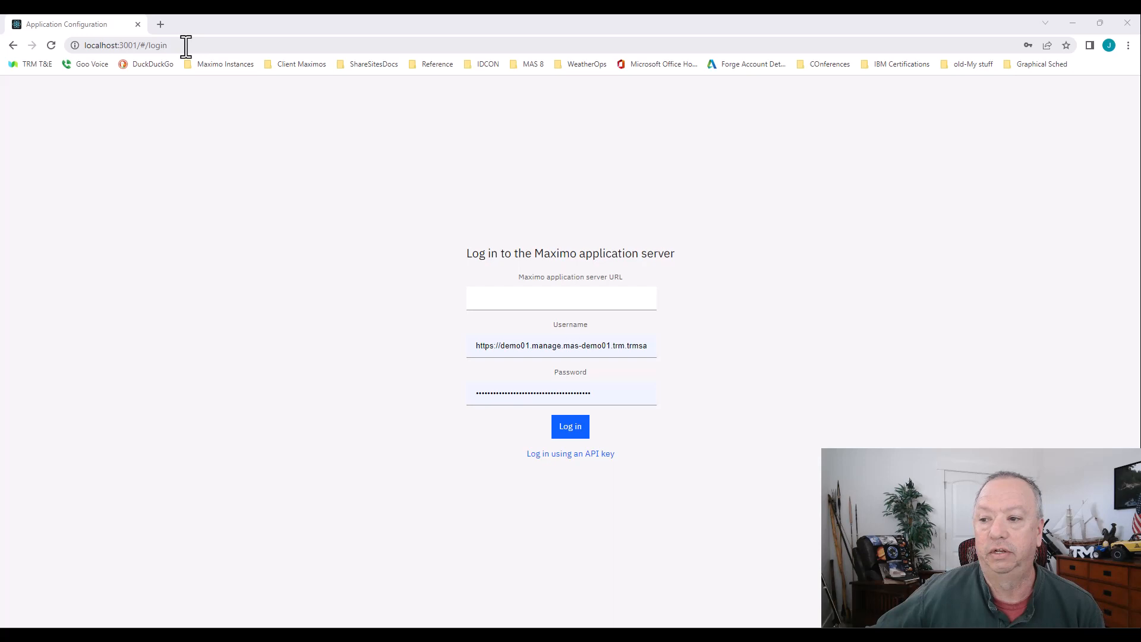
mouse_move(354, 215)
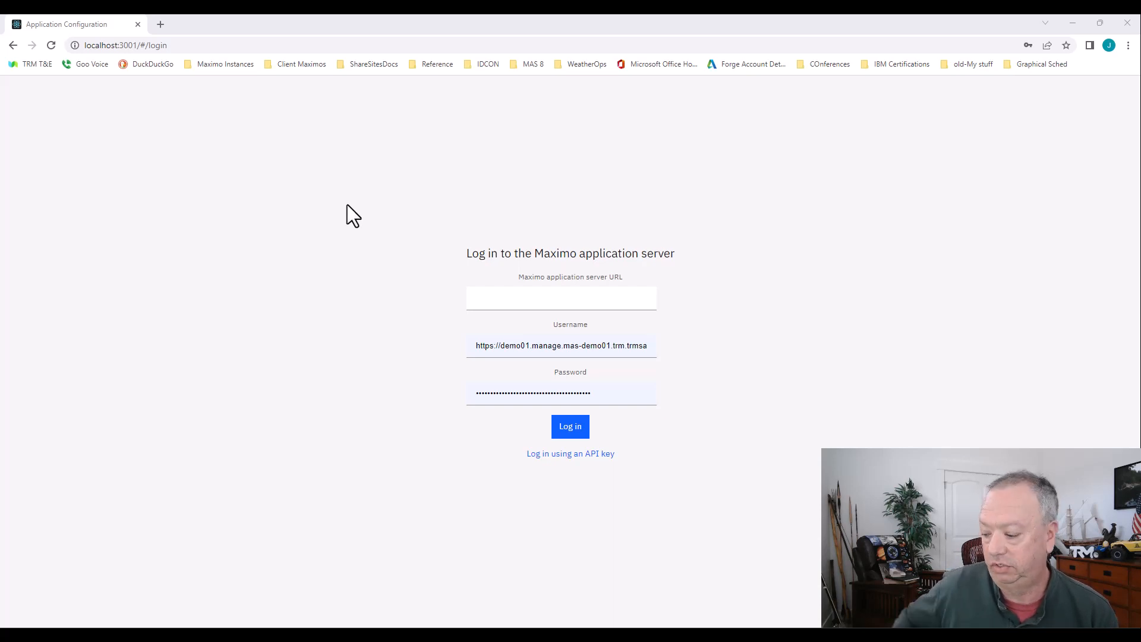
mouse_move(617, 491)
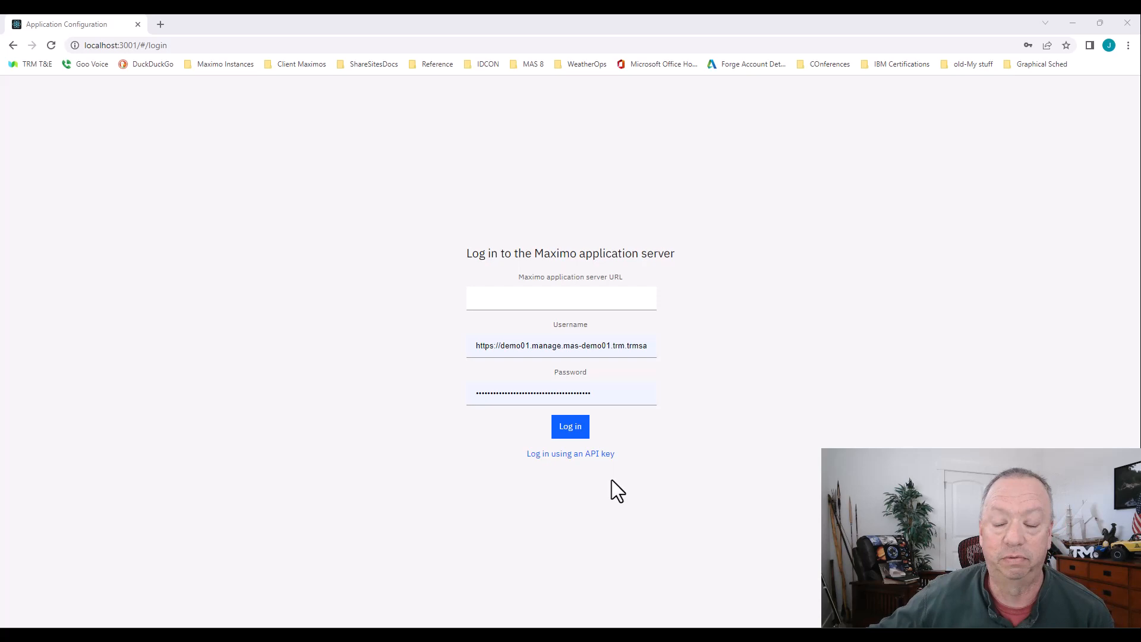
mouse_move(570, 453)
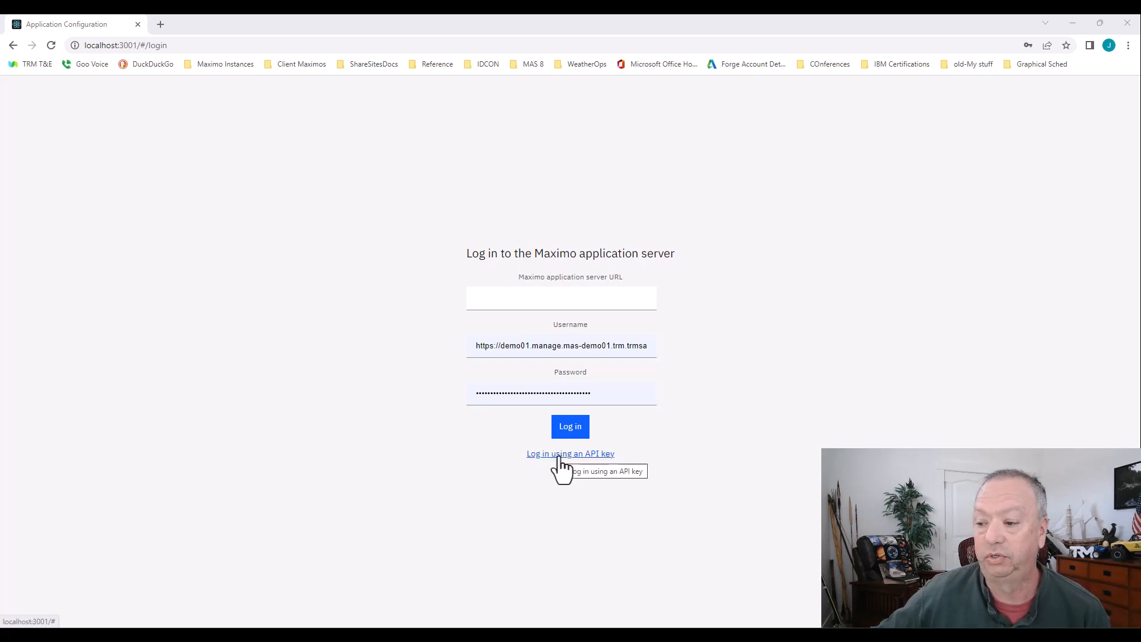
- Switch the localhost:3001 login page to sign in with an API key
click(569, 452)
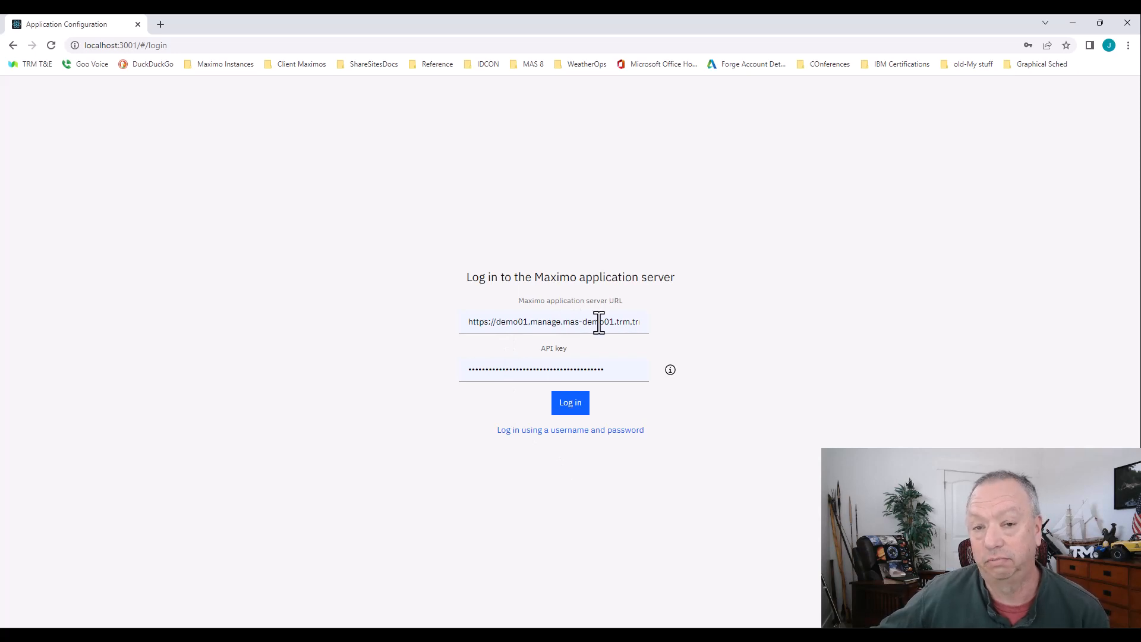
mouse_move(569, 448)
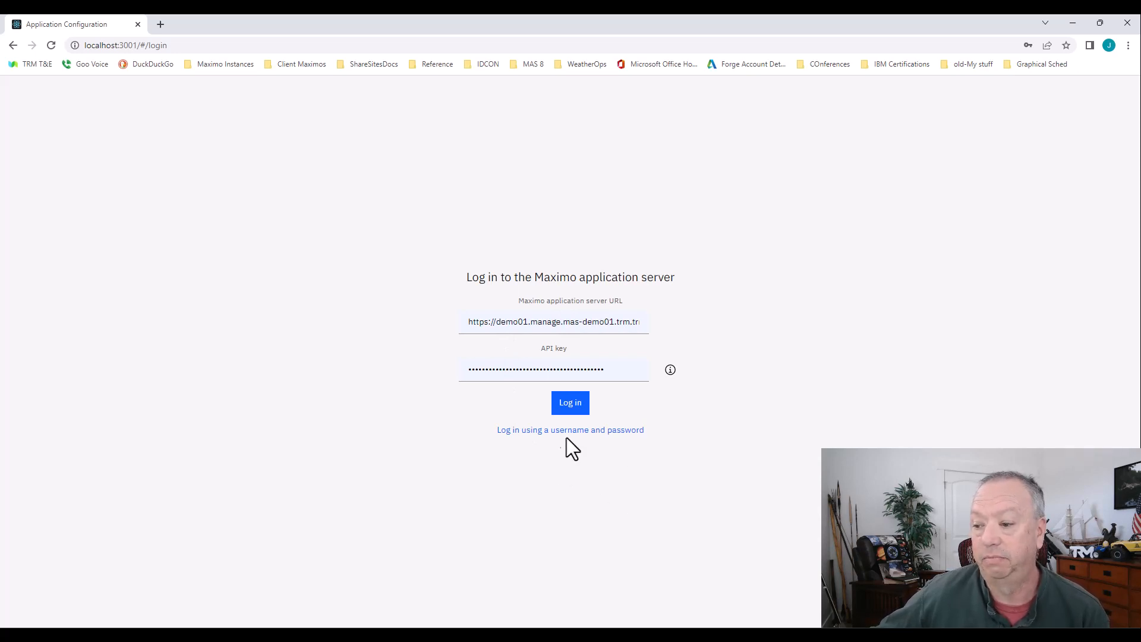
- Log in to the configuration tool with the prefilled server URL and API key
click(570, 403)
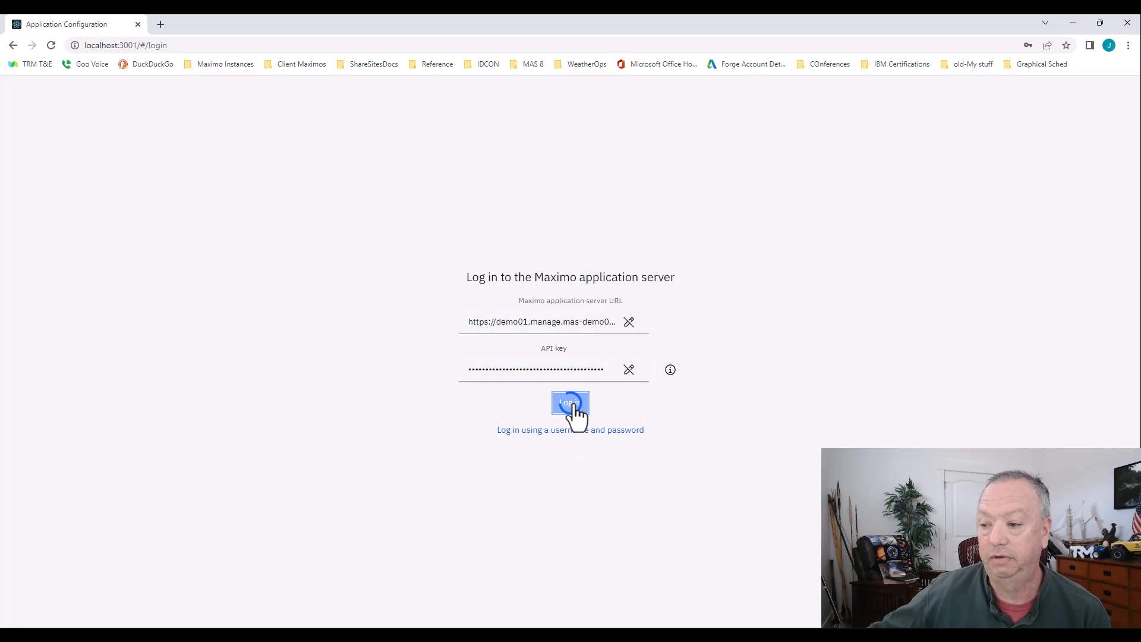
click(570, 405)
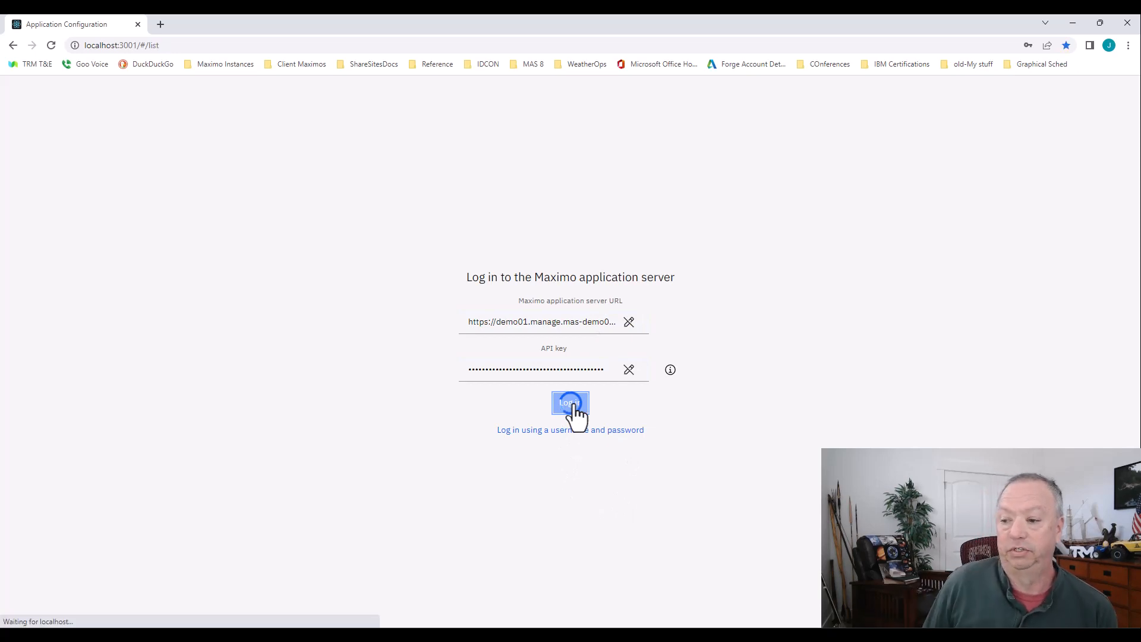
click(571, 402)
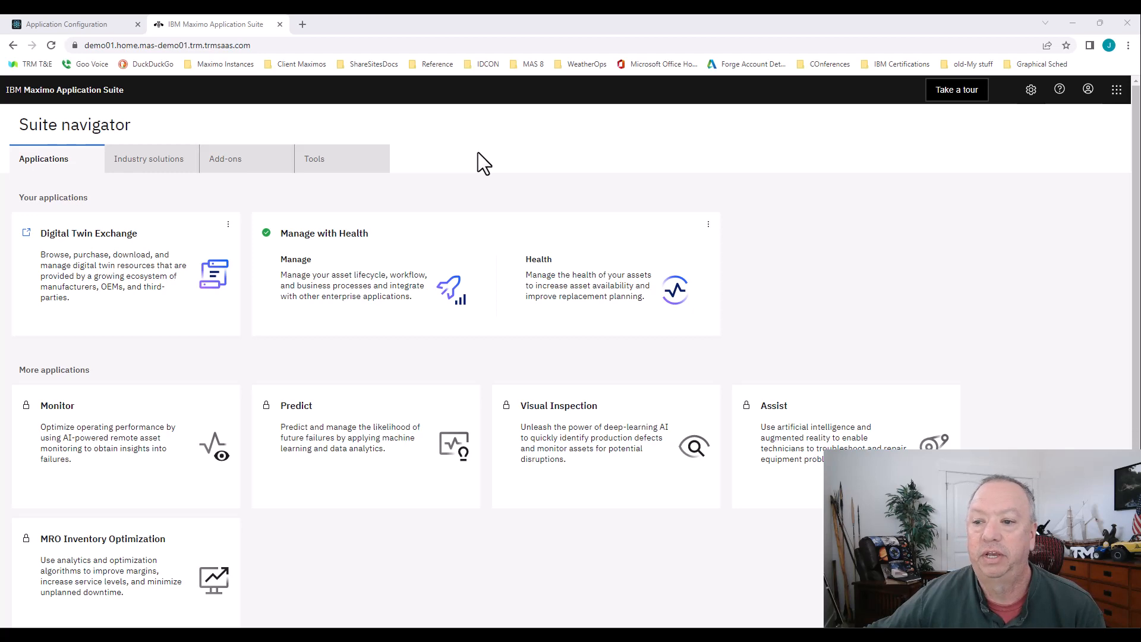
mouse_move(353, 280)
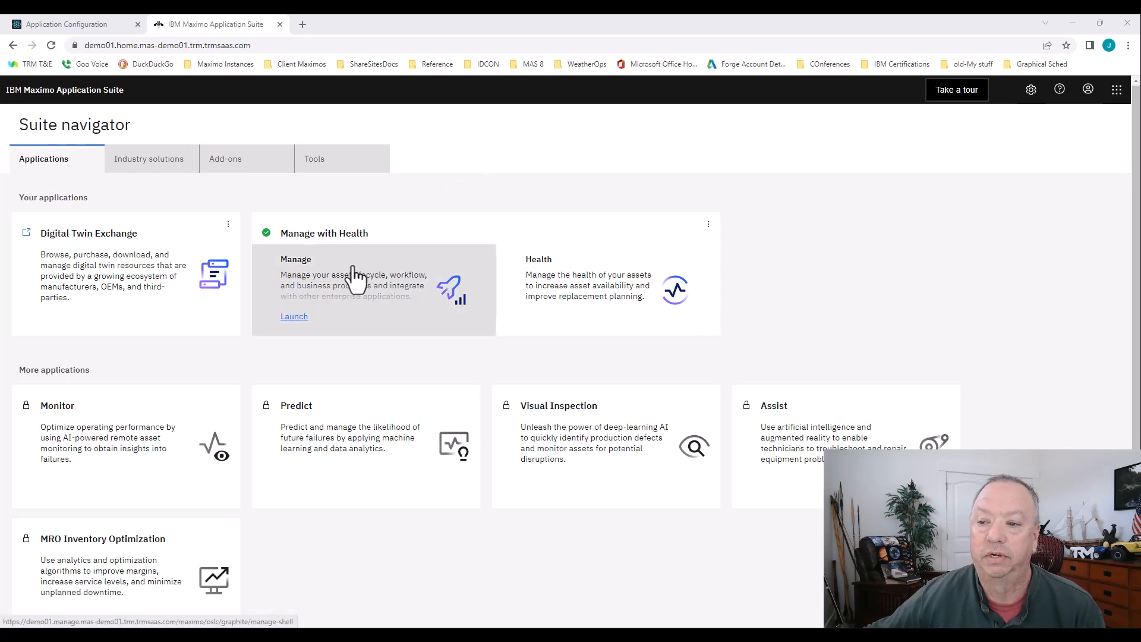
- Launch Manage and reach the API Keys page under the Integration group
click(294, 316)
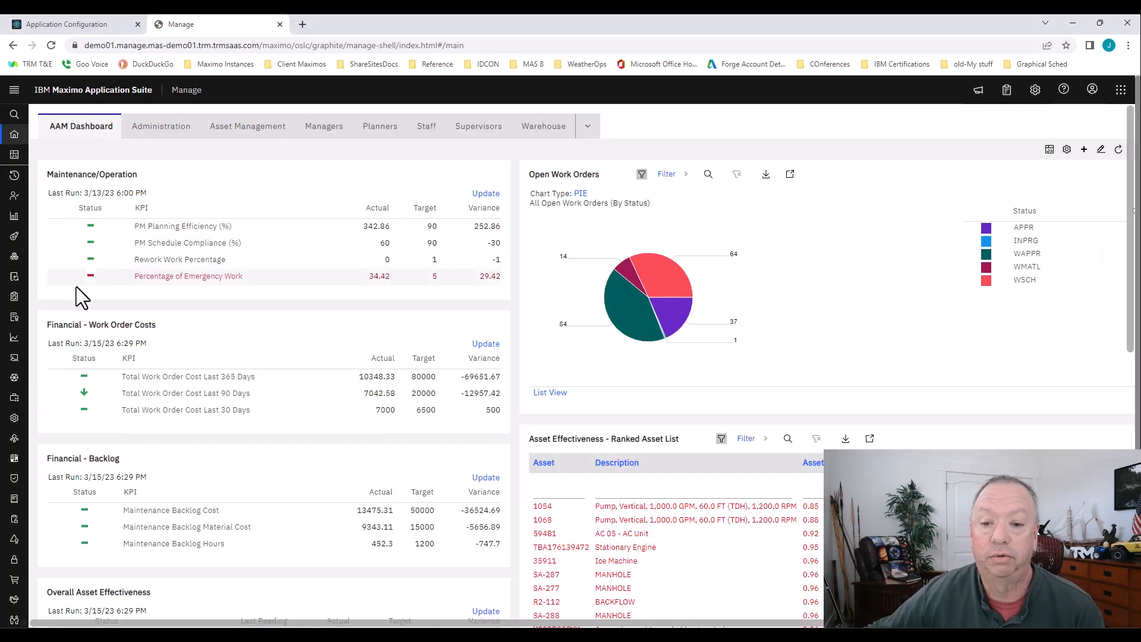
click(13, 89)
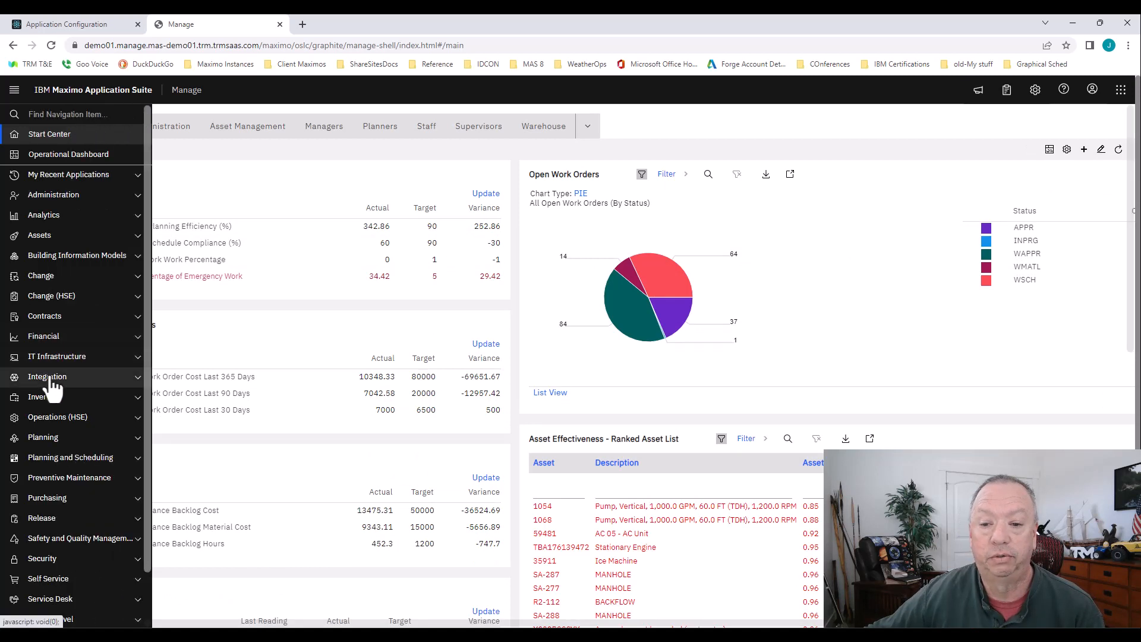
click(46, 376)
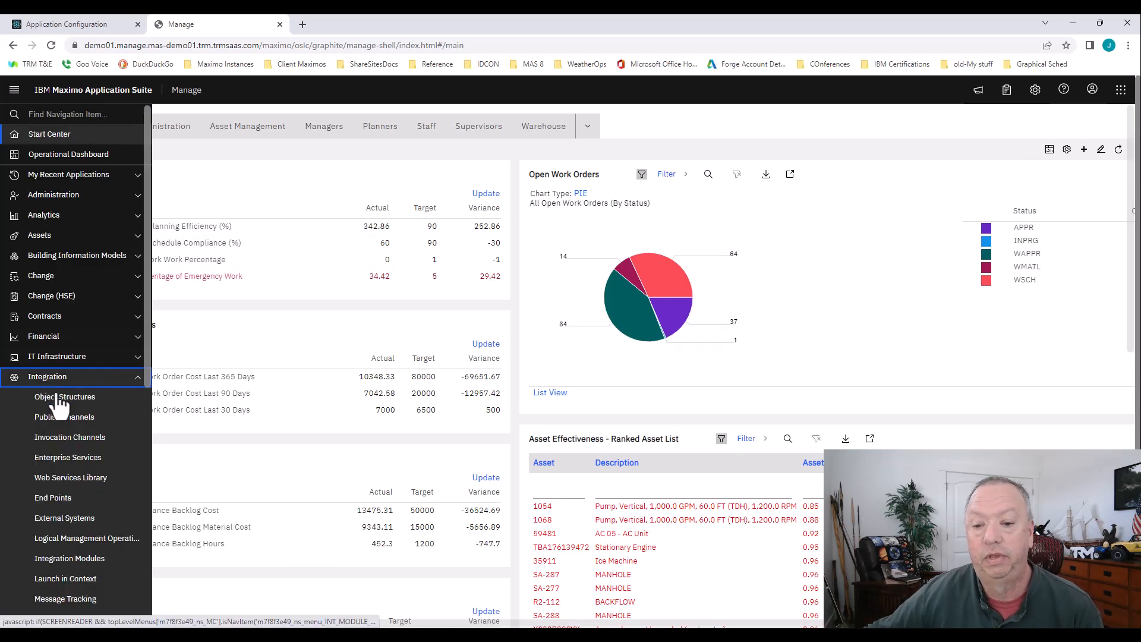
scroll(down, 3)
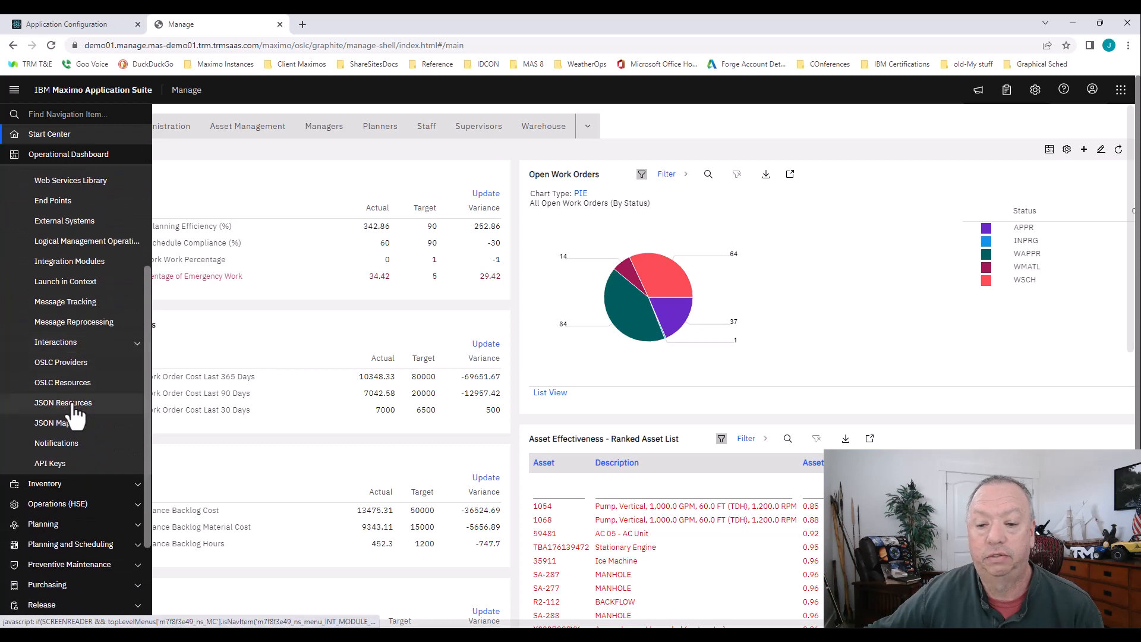
mouse_move(50, 462)
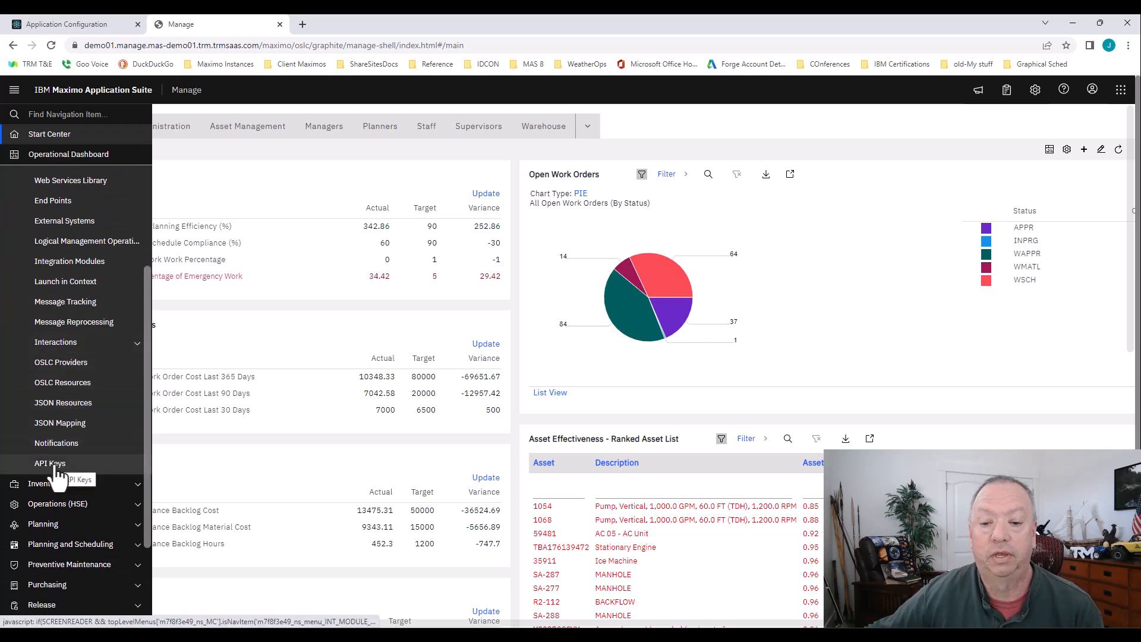
click(48, 462)
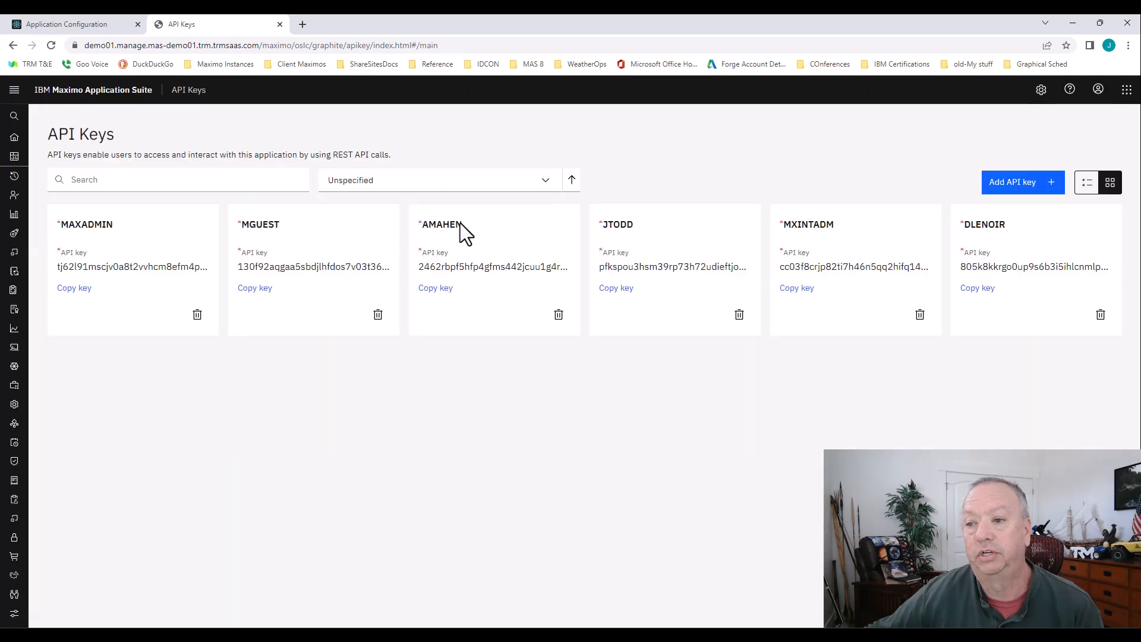
mouse_move(528, 151)
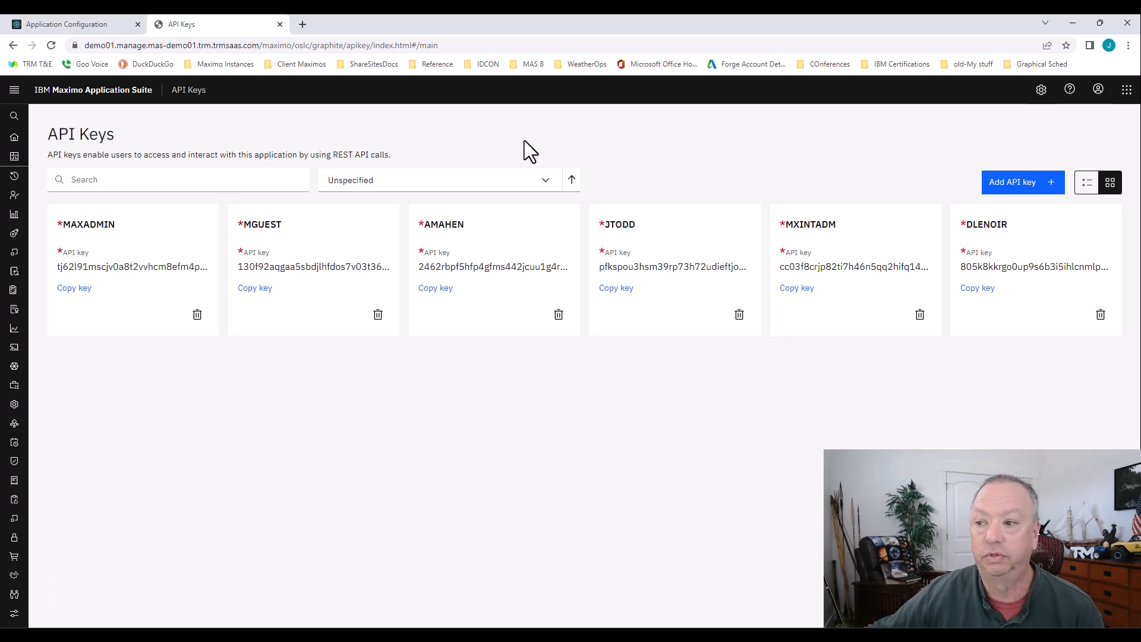
mouse_move(683, 227)
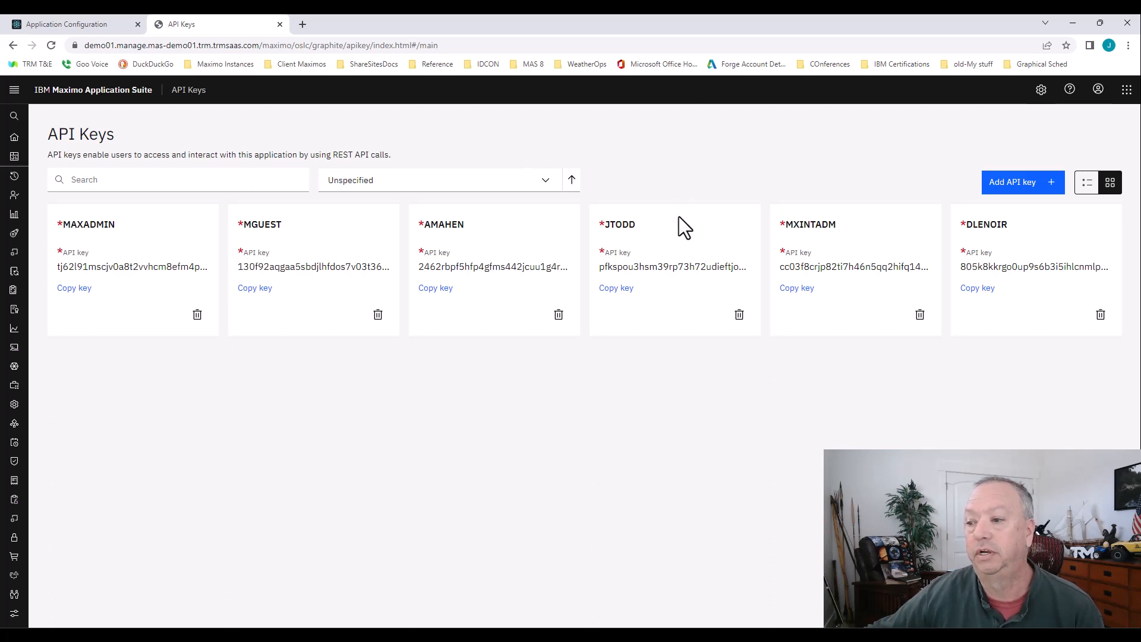
mouse_move(676, 240)
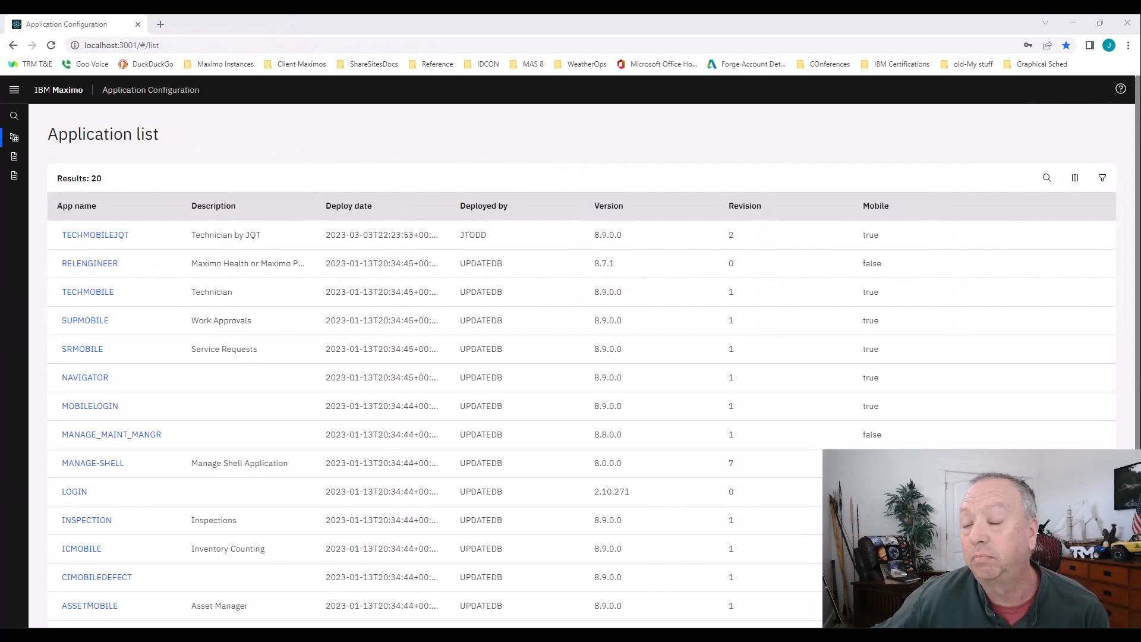
mouse_move(563, 181)
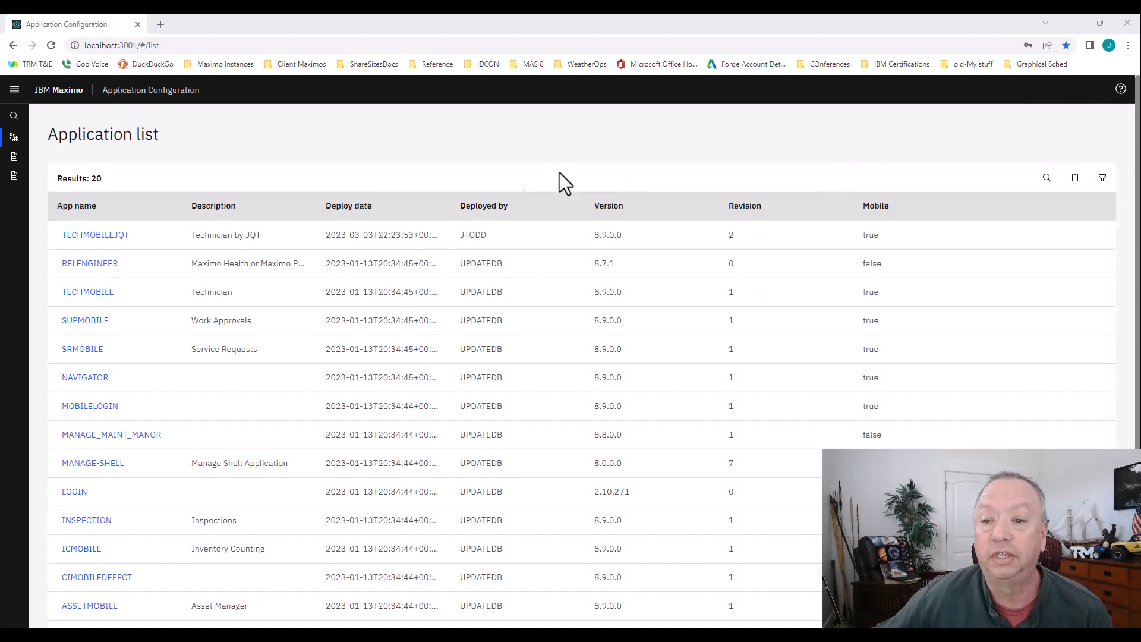
mouse_move(222, 150)
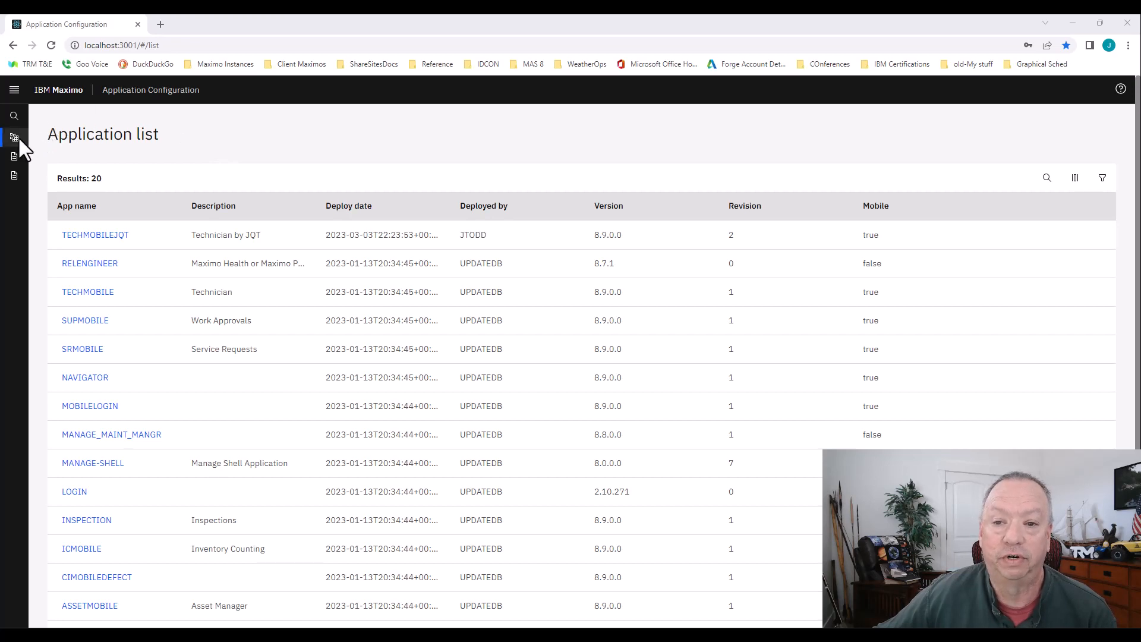
click(14, 136)
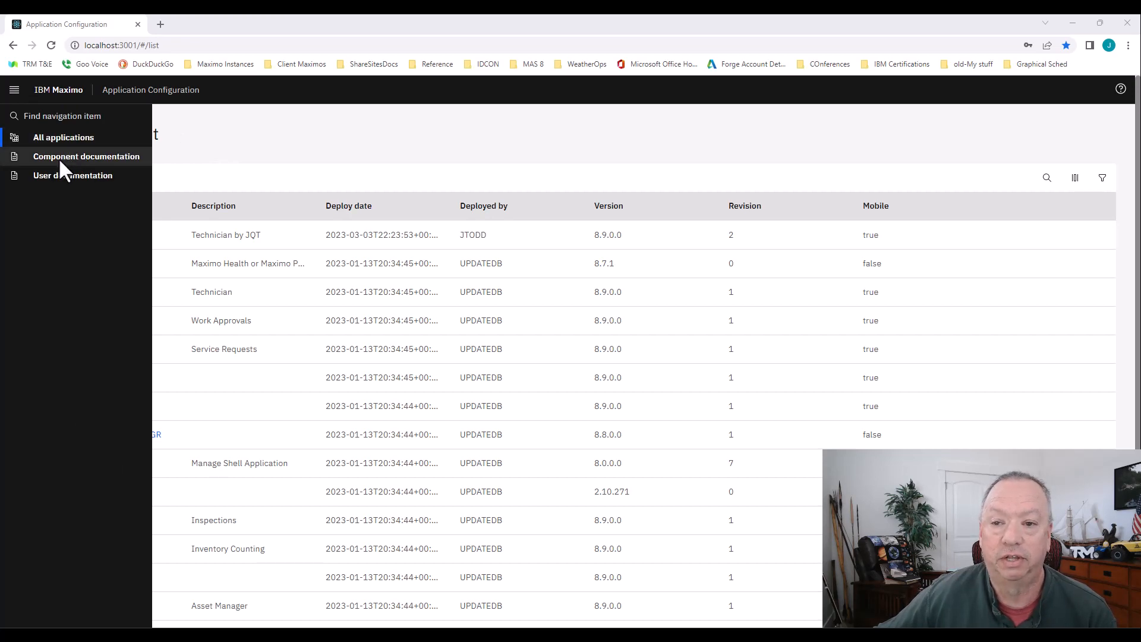
mouse_move(69, 176)
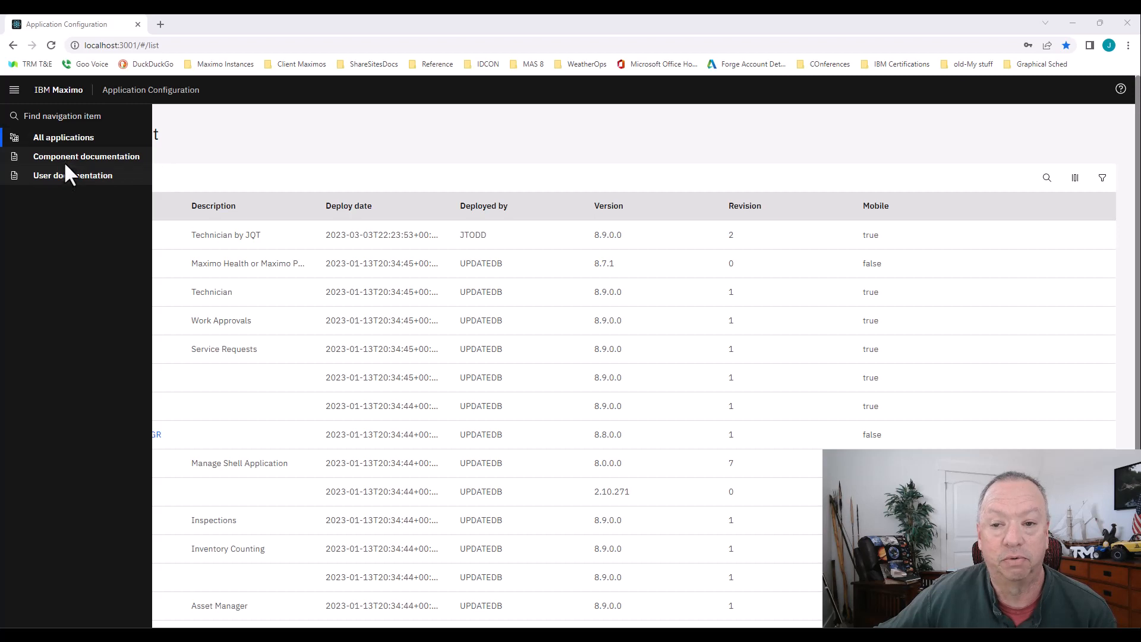
mouse_move(86, 156)
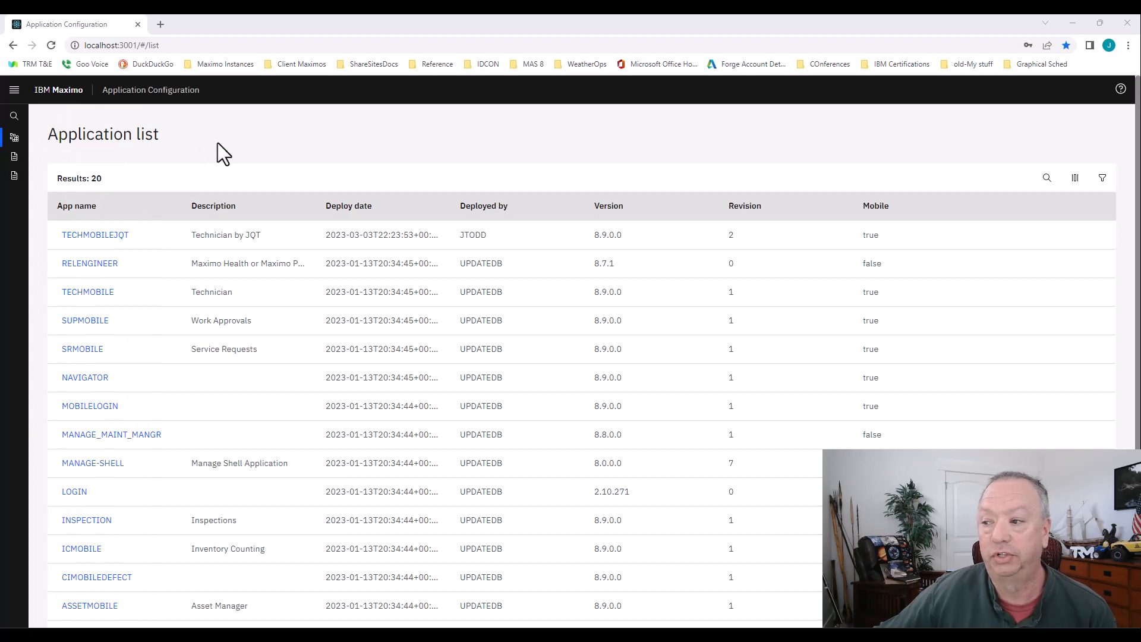
mouse_move(295, 169)
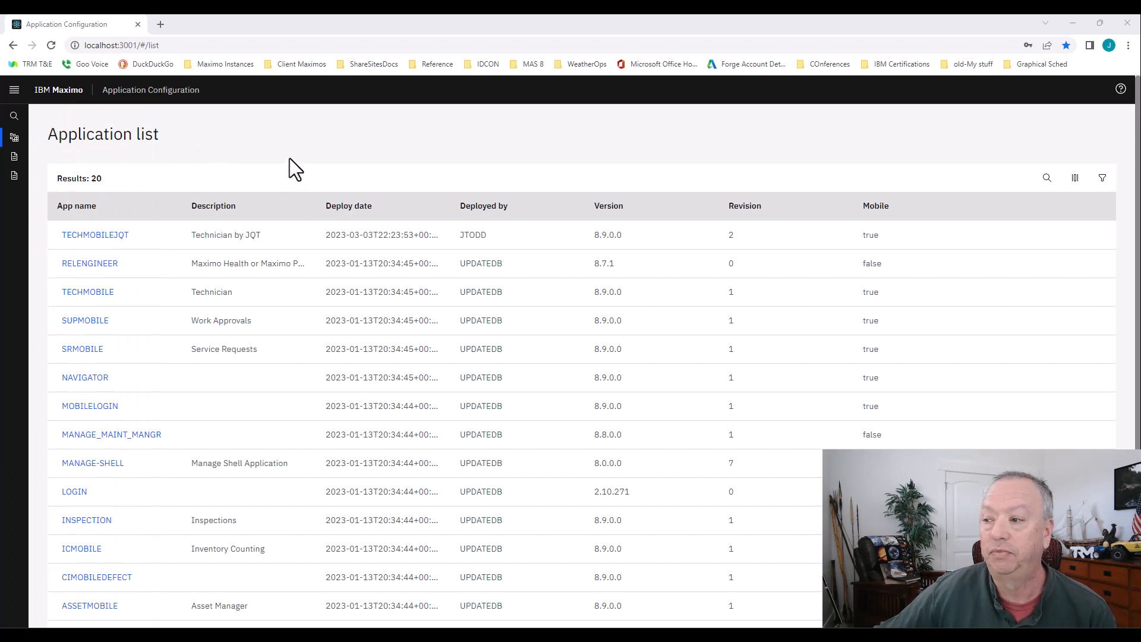
mouse_move(583, 320)
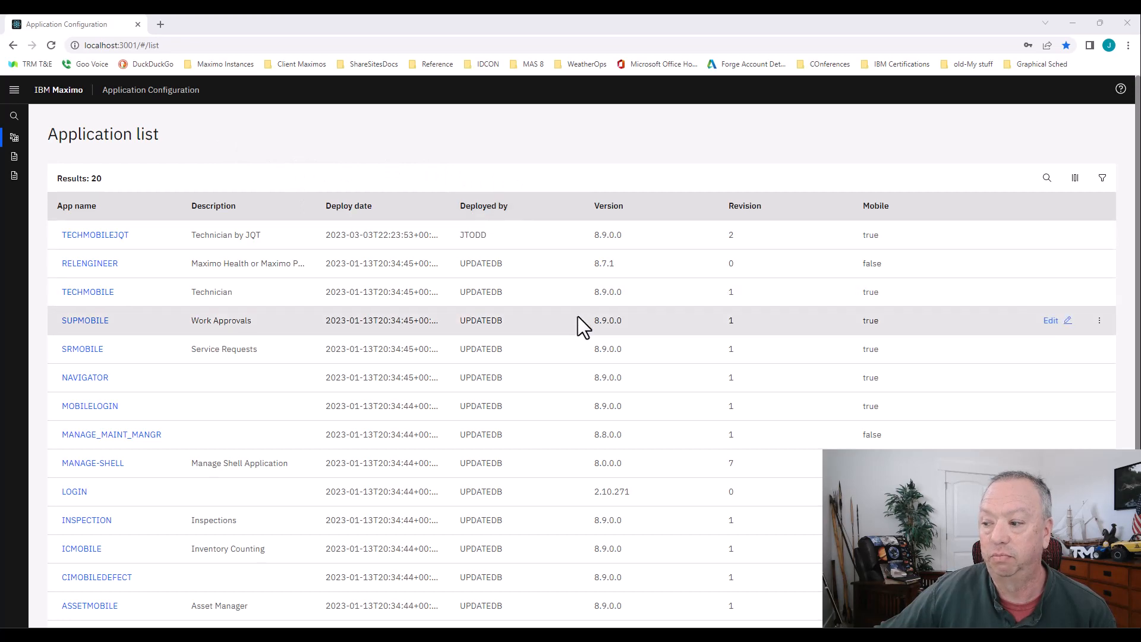
mouse_move(233, 278)
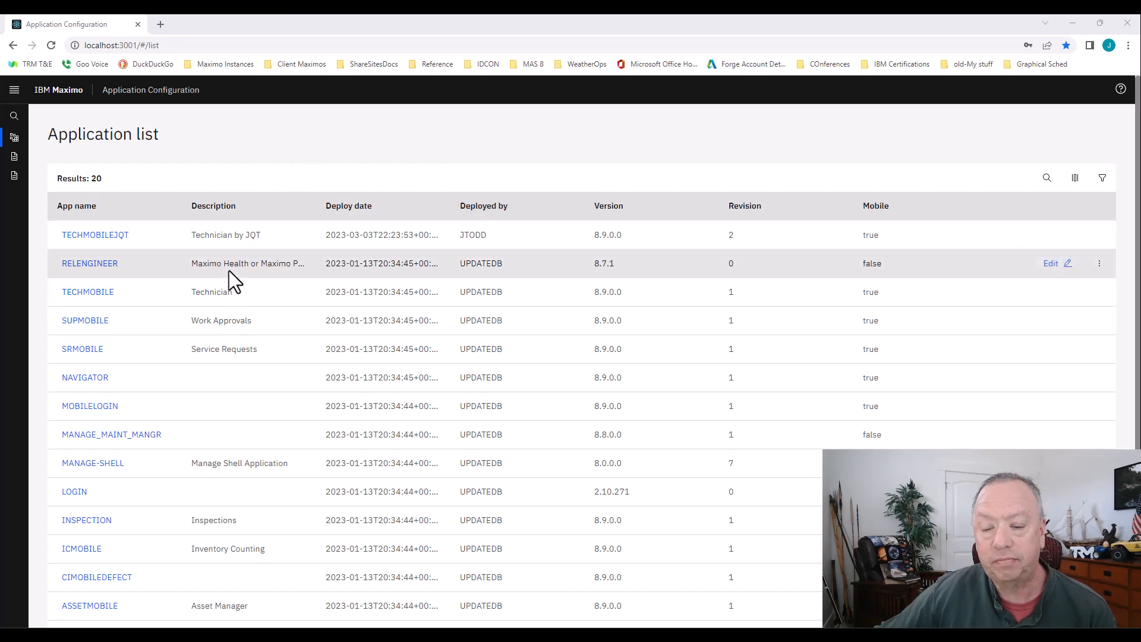
mouse_move(87, 292)
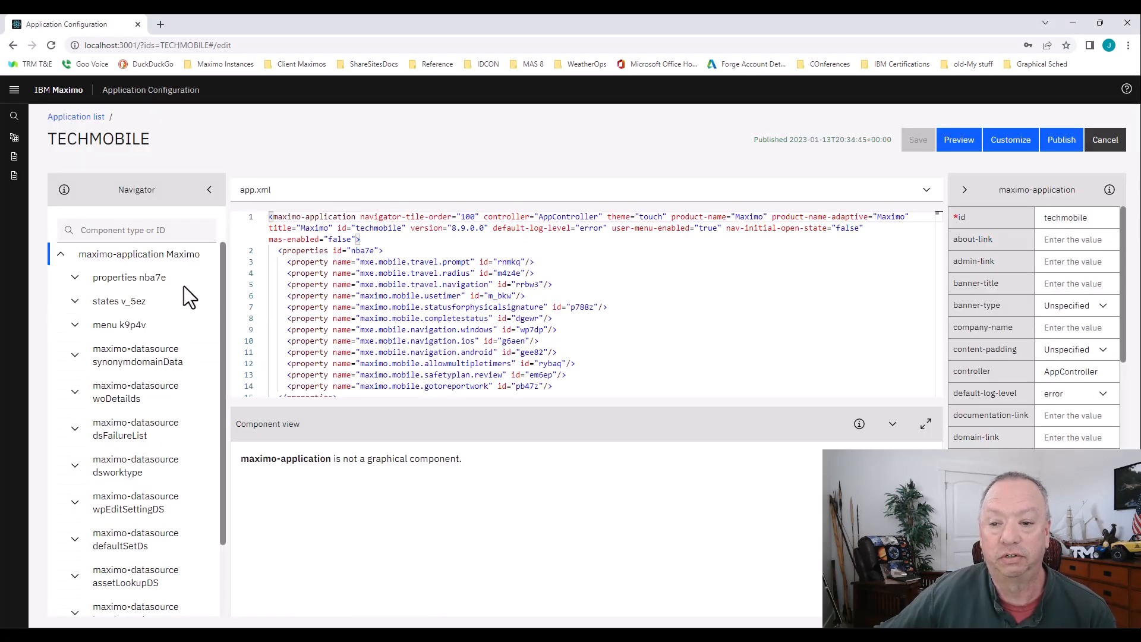
mouse_move(187, 284)
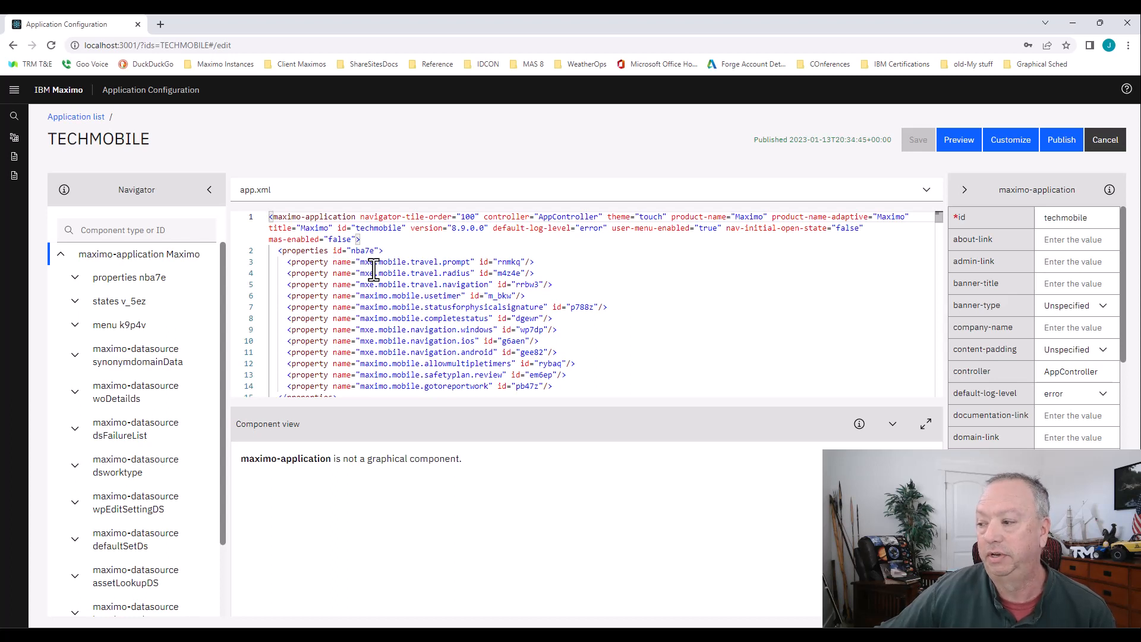
mouse_move(965, 325)
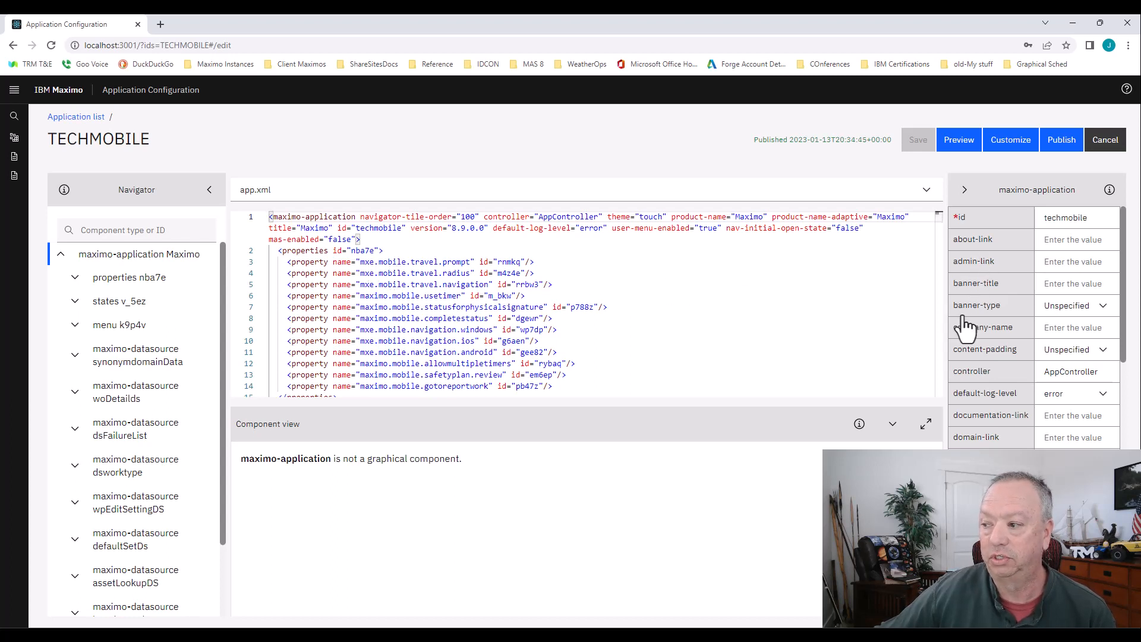